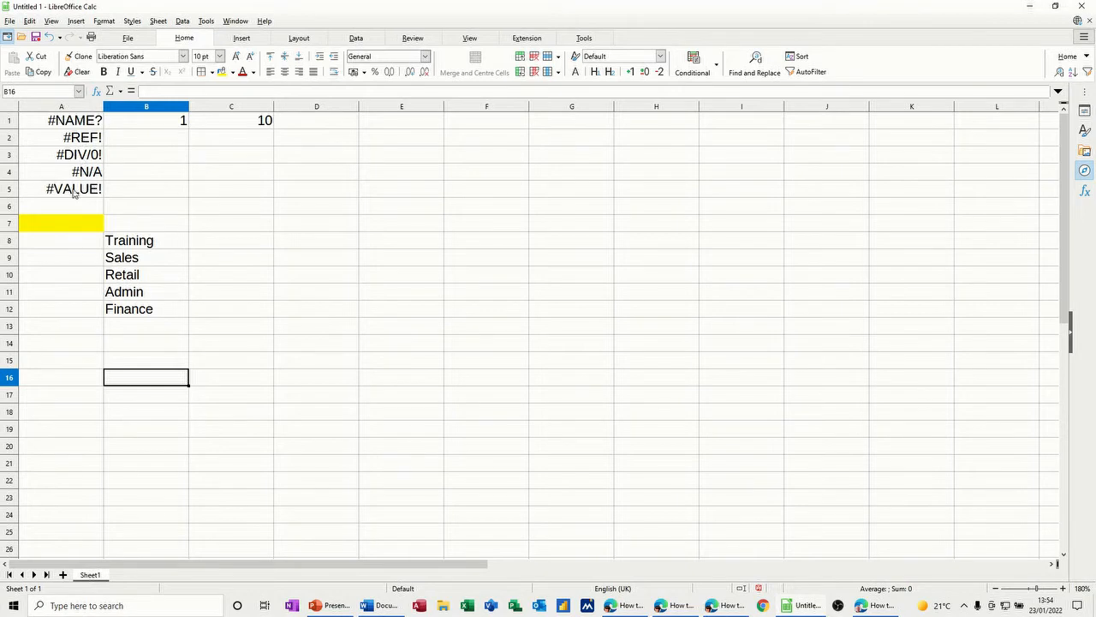
{"action": "mouse_move", "coordinate": [98, 147]}
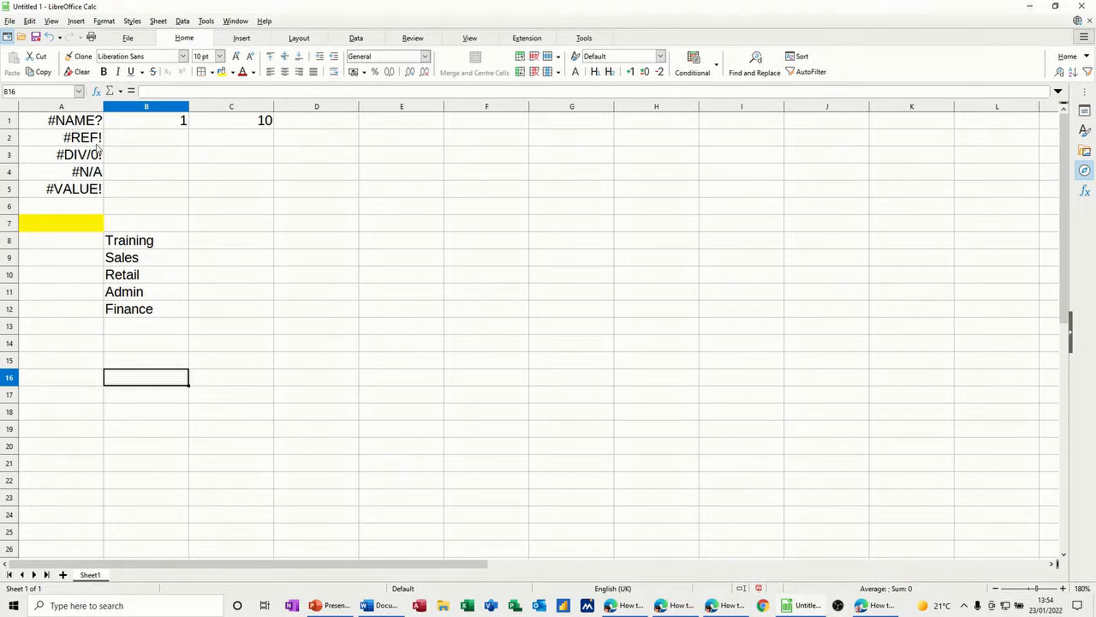
{"action": "mouse_move", "coordinate": [357, 140]}
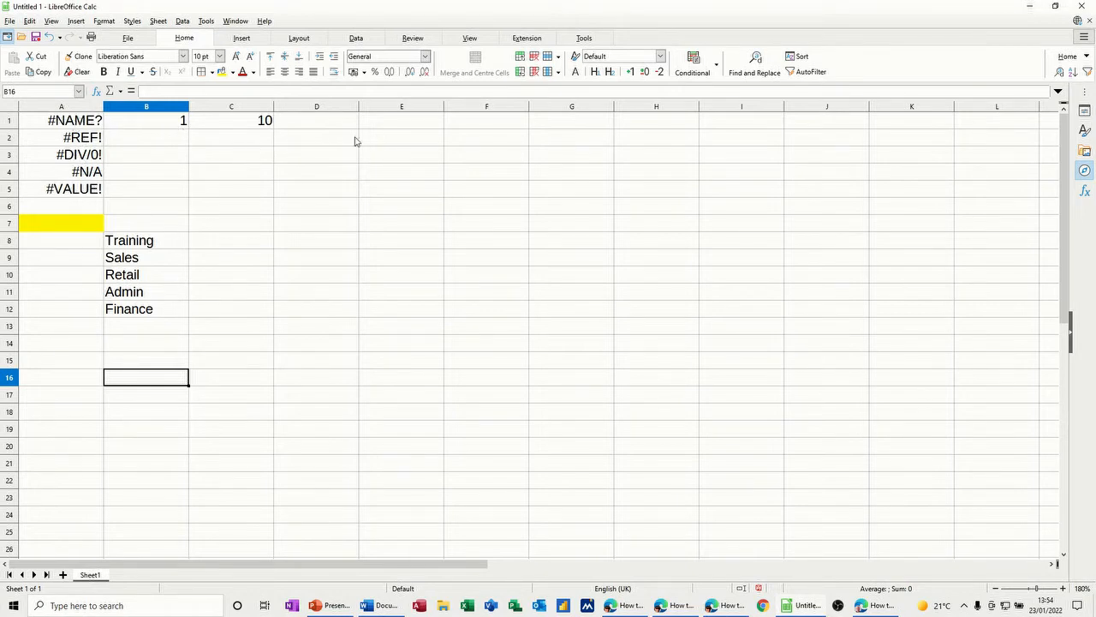
- Enter =test in E1 for a #NAME? error, then define the name test on F1 so E1 shows 0
{"action": "left_click", "coordinate": [401, 120]}
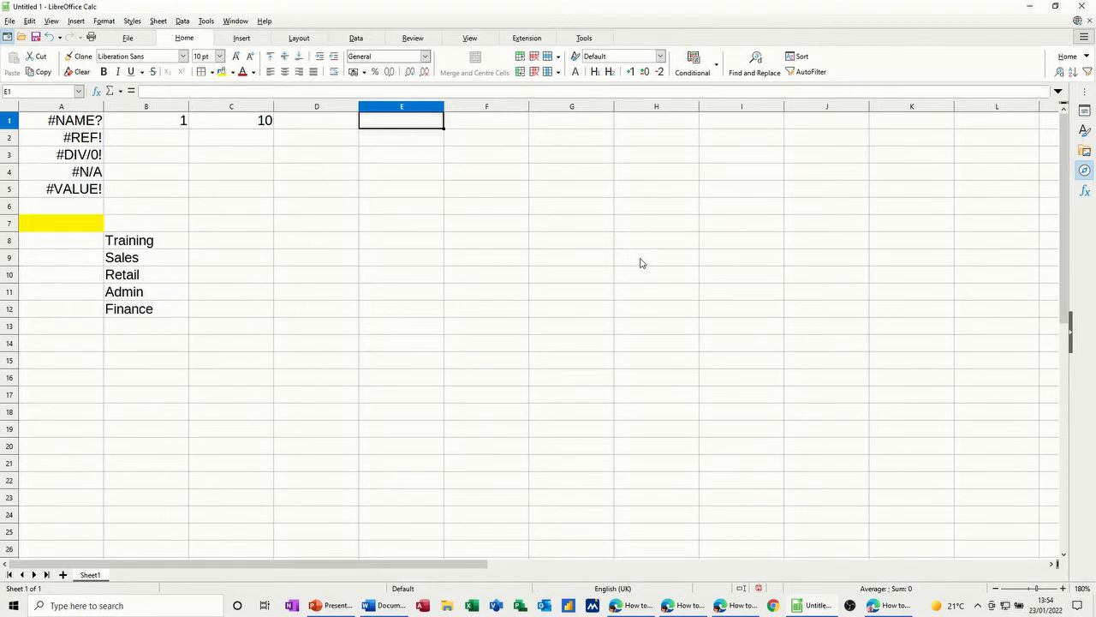
{"action": "type", "text": "=test"}
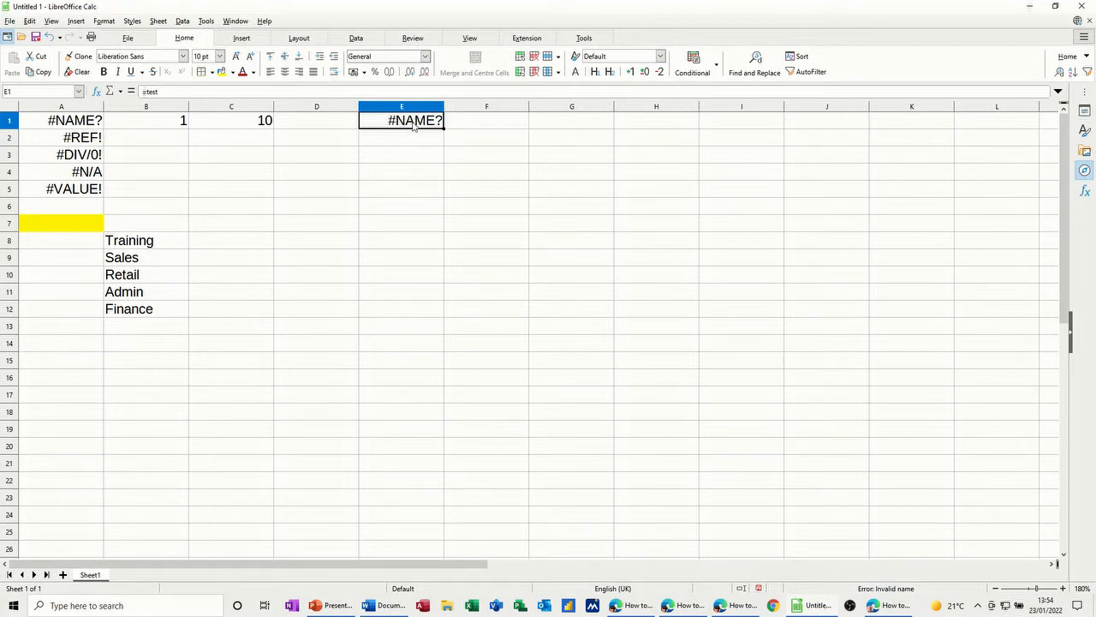
{"action": "mouse_move", "coordinate": [493, 130]}
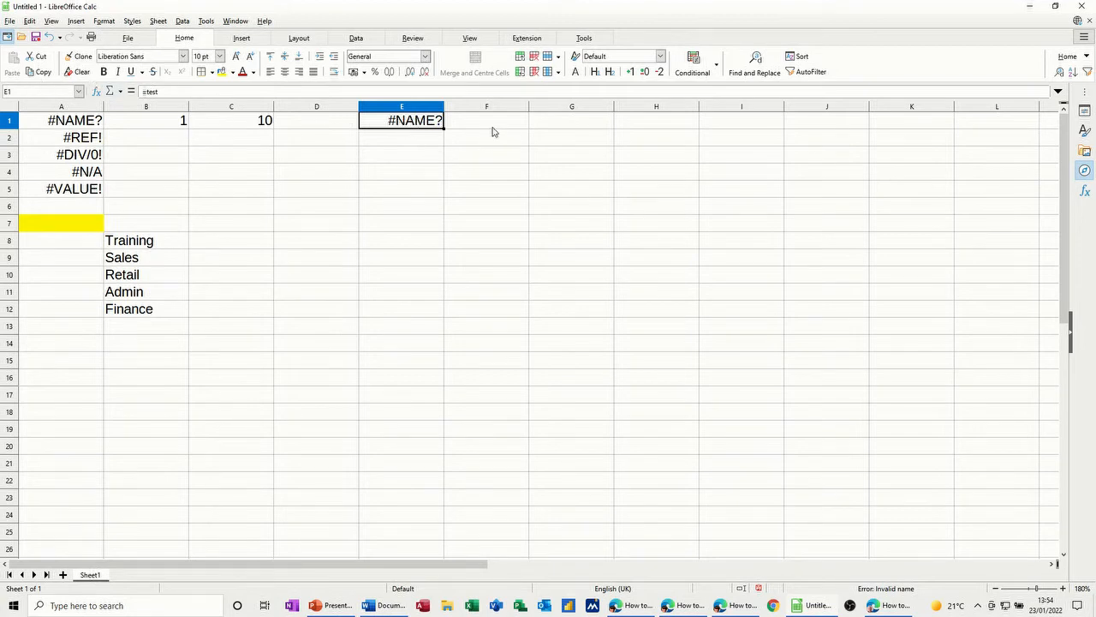
{"action": "left_click", "coordinate": [487, 120]}
{"action": "type", "text": "test"}
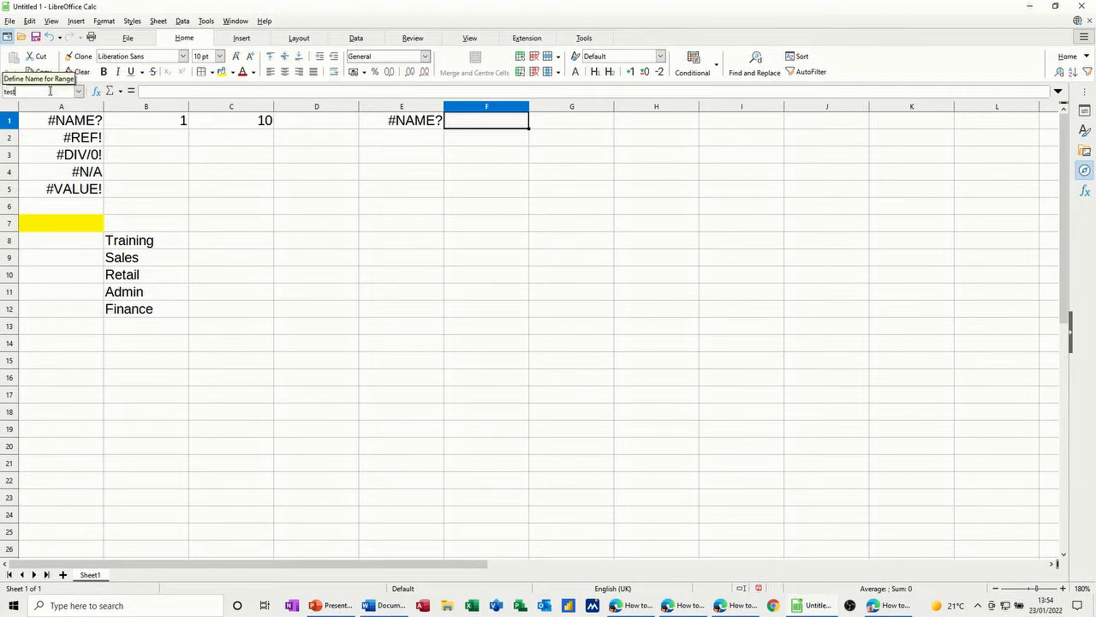
{"action": "key", "text": "Return"}
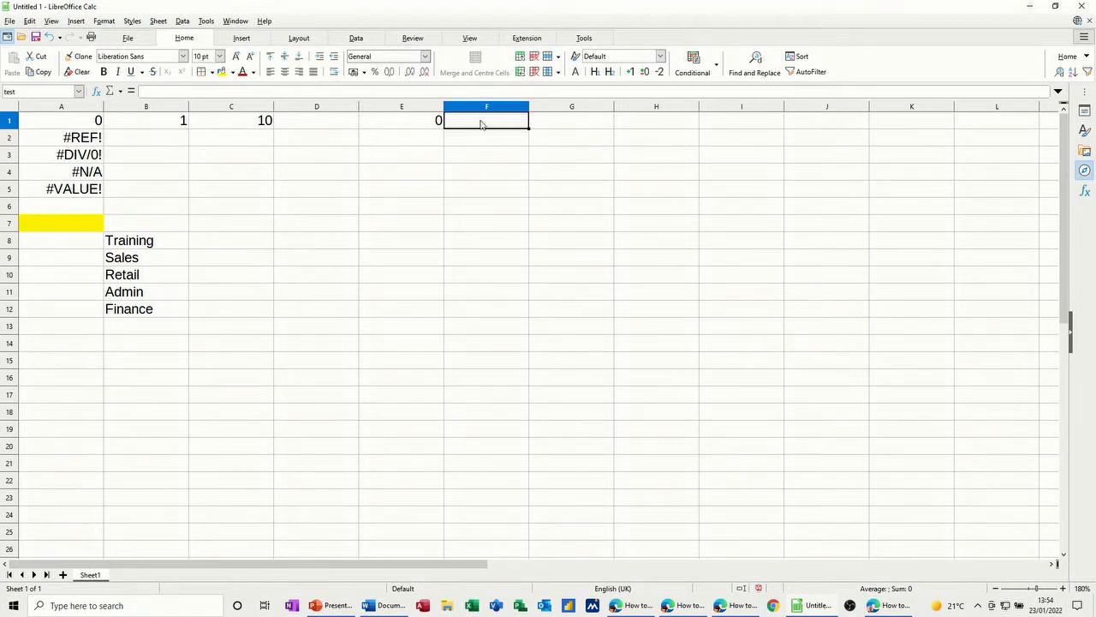
{"action": "mouse_move", "coordinate": [268, 137]}
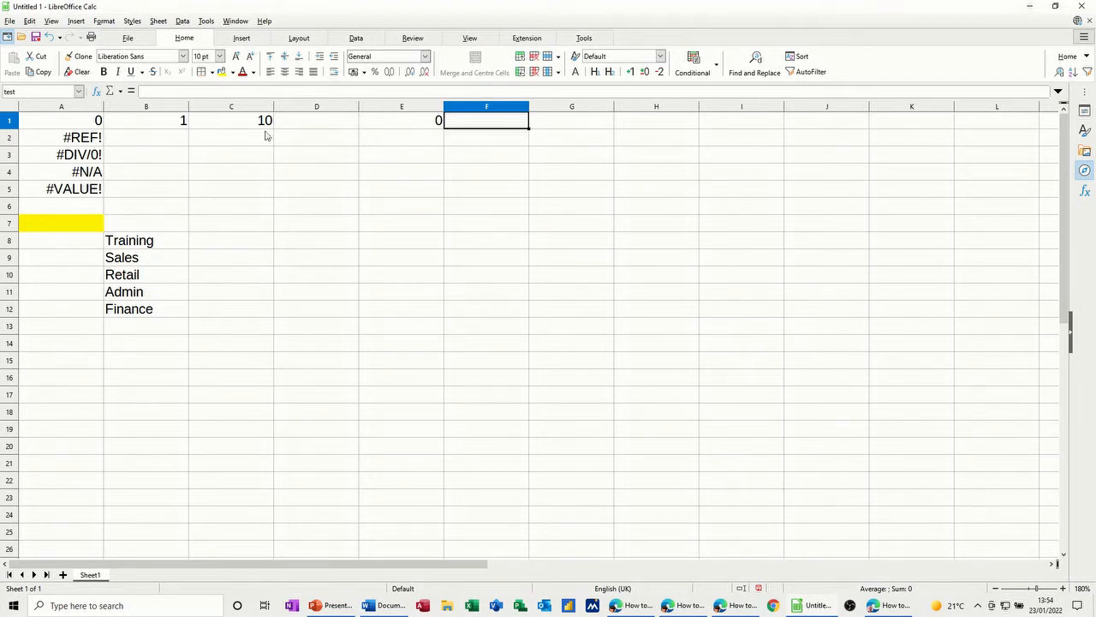
{"action": "mouse_move", "coordinate": [318, 158]}
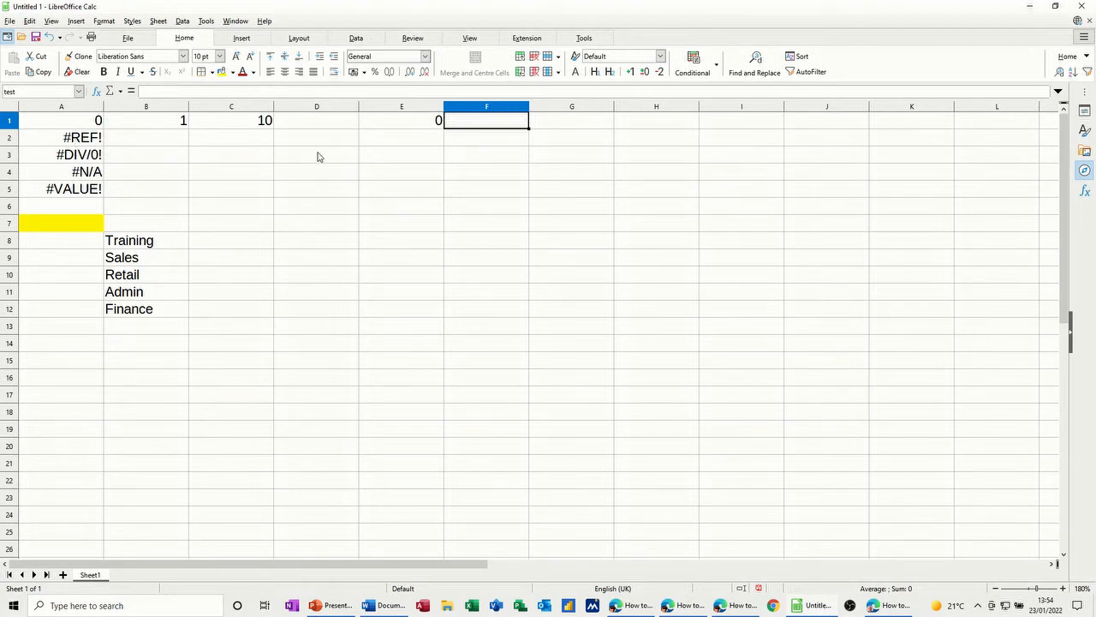
- Insert Sheet2 and enter =Sheet2.A1 in cell E2 on the first sheet
{"action": "left_click", "coordinate": [401, 137]}
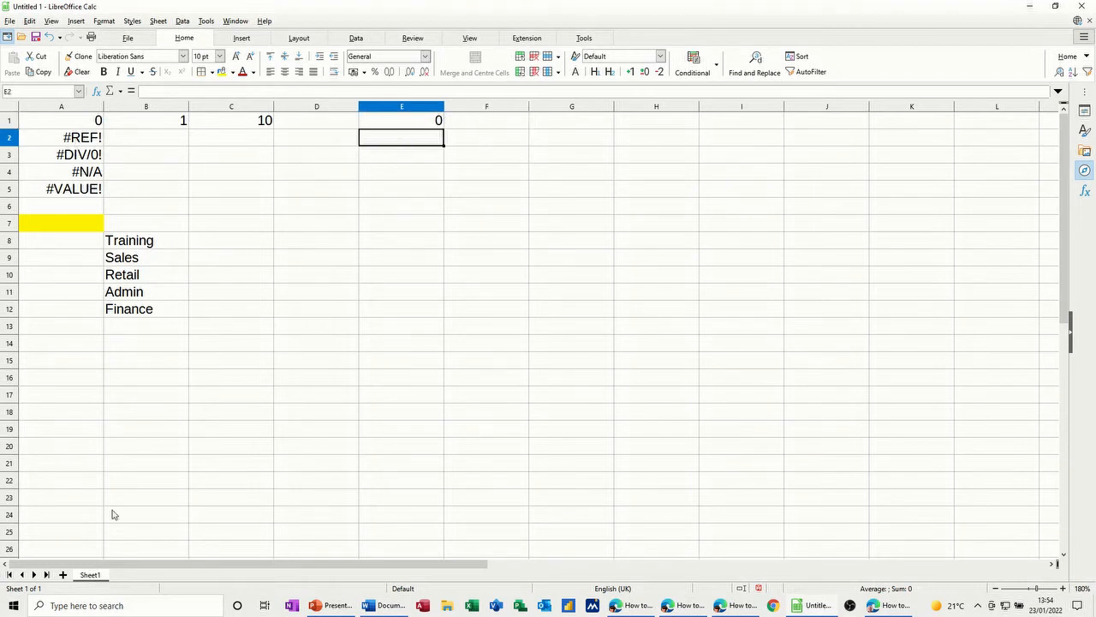
{"action": "left_click", "coordinate": [125, 576]}
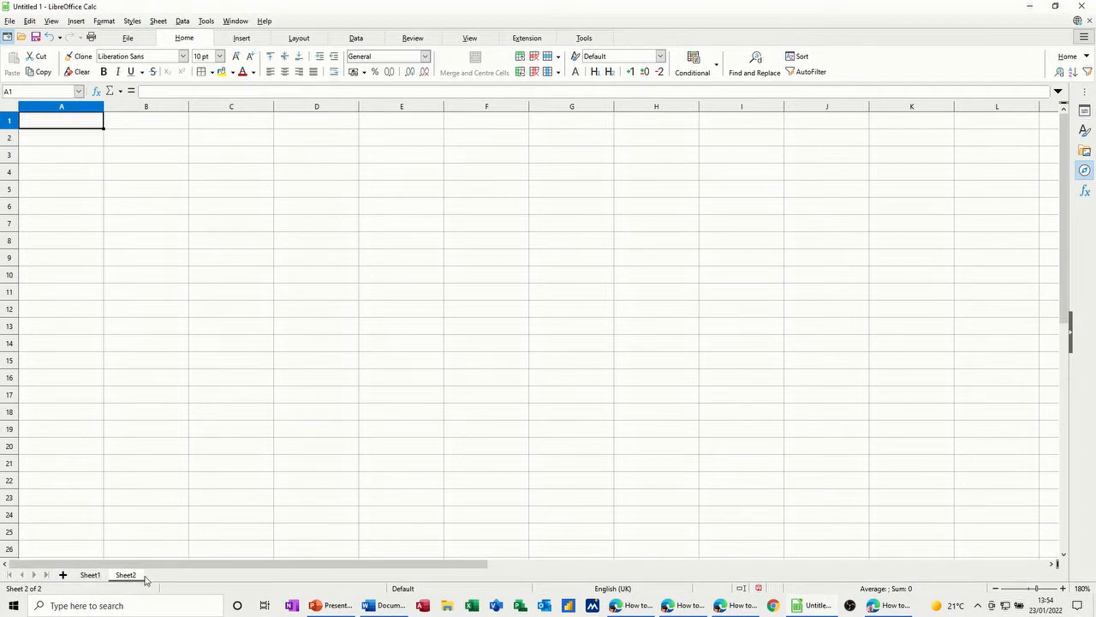
{"action": "left_click", "coordinate": [89, 575]}
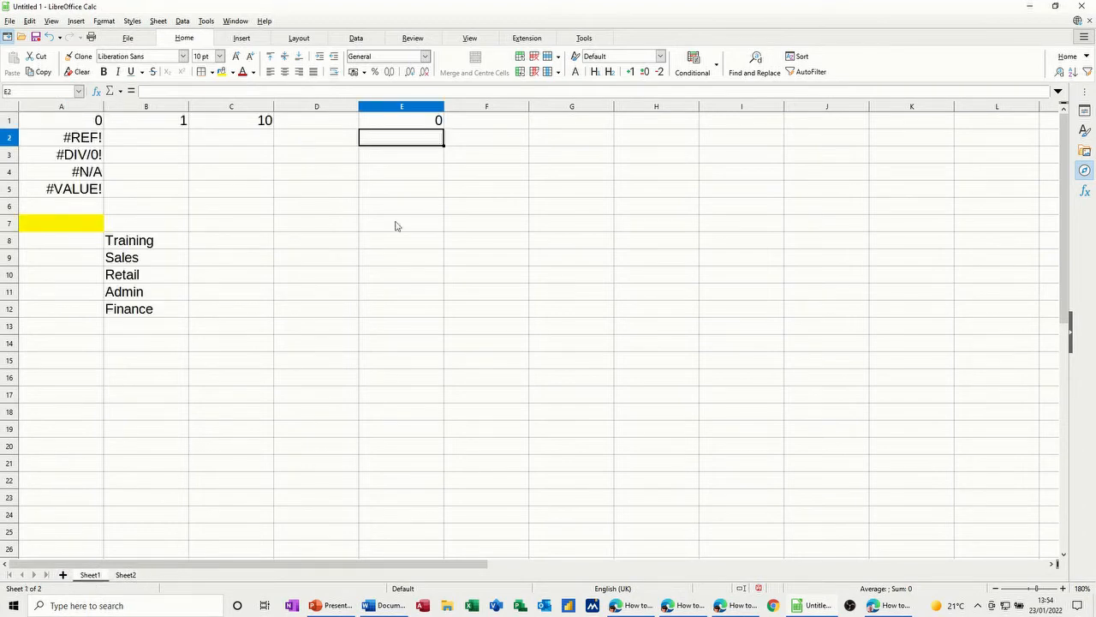
{"action": "type", "text": "="}
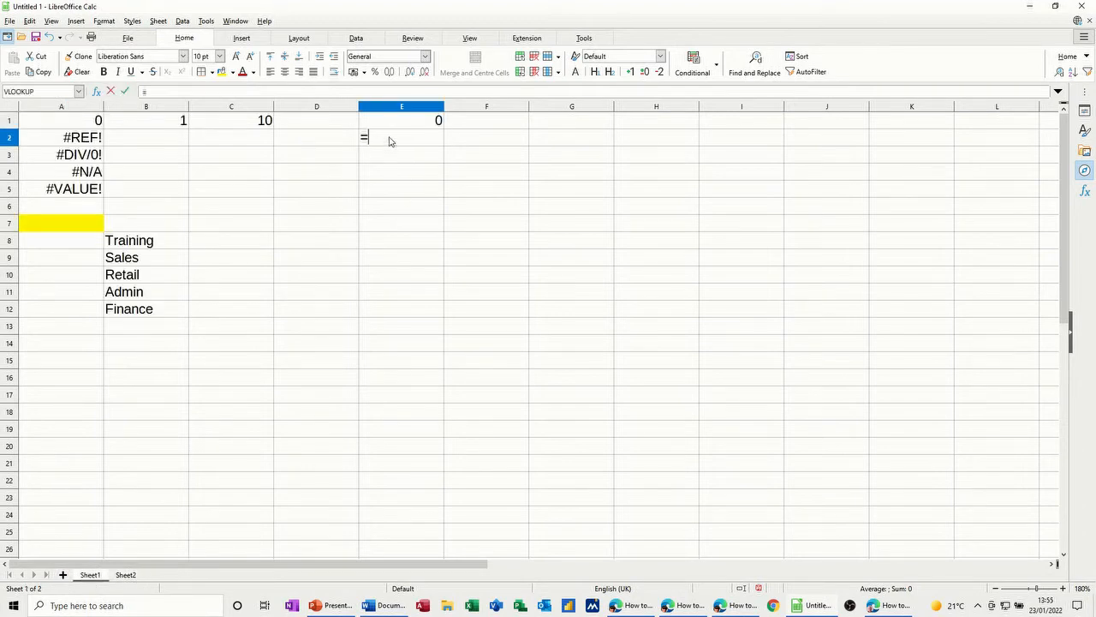
{"action": "left_click", "coordinate": [127, 575]}
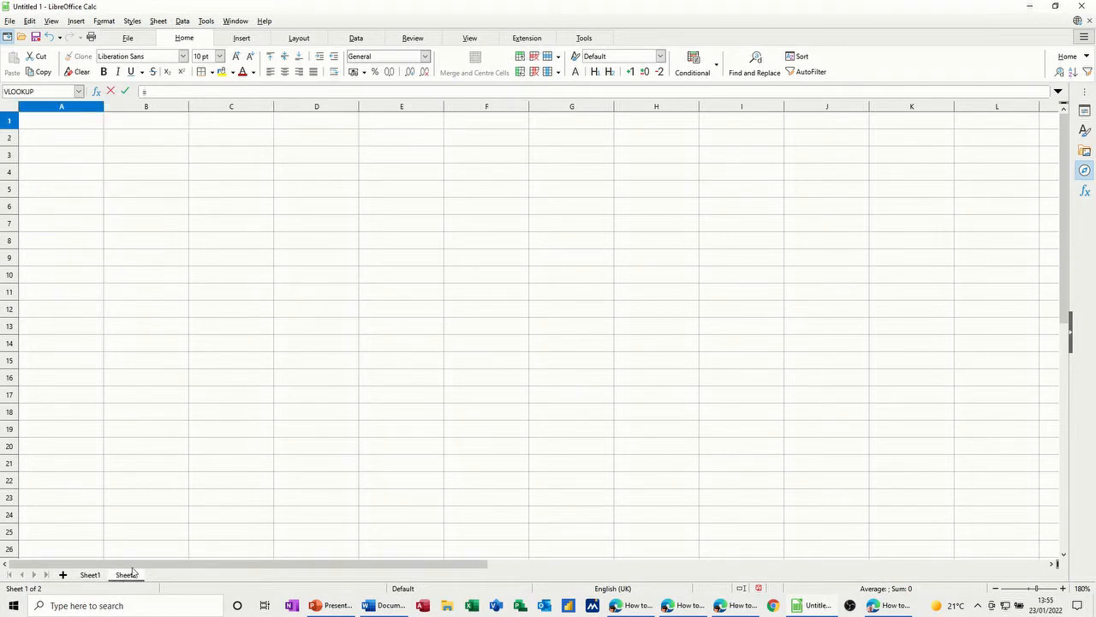
{"action": "left_click", "coordinate": [127, 575]}
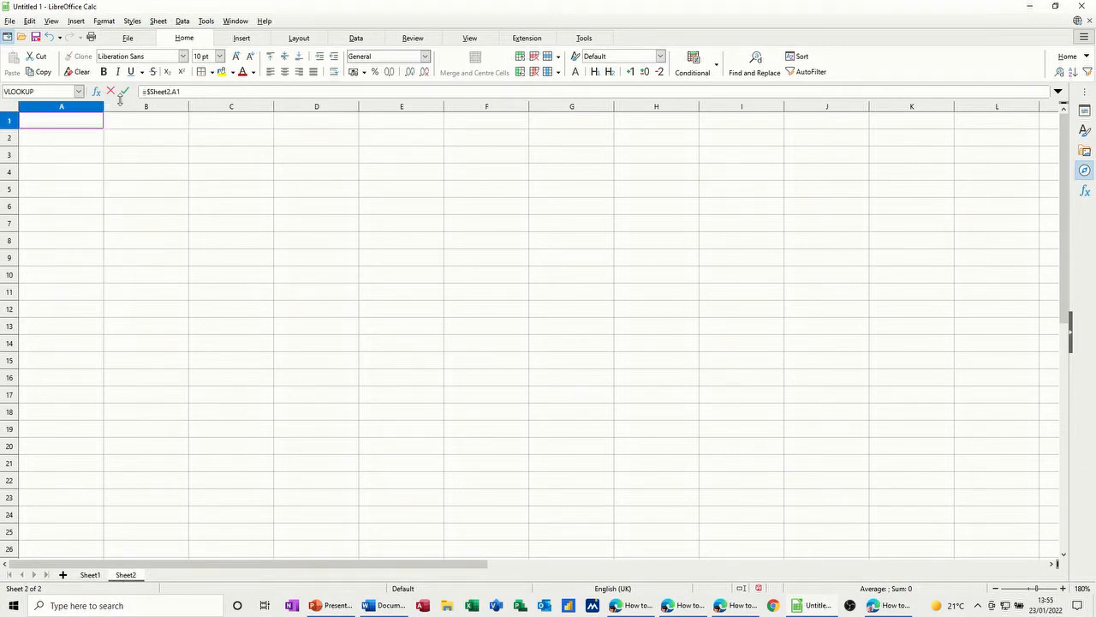
{"action": "left_click", "coordinate": [89, 576]}
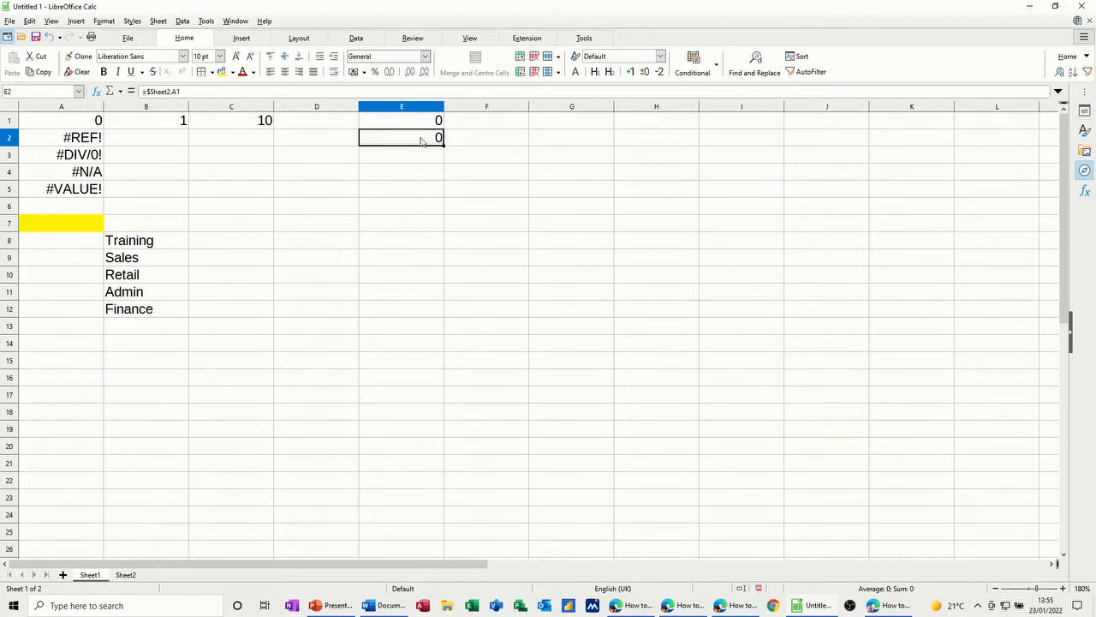
{"action": "mouse_move", "coordinate": [111, 548]}
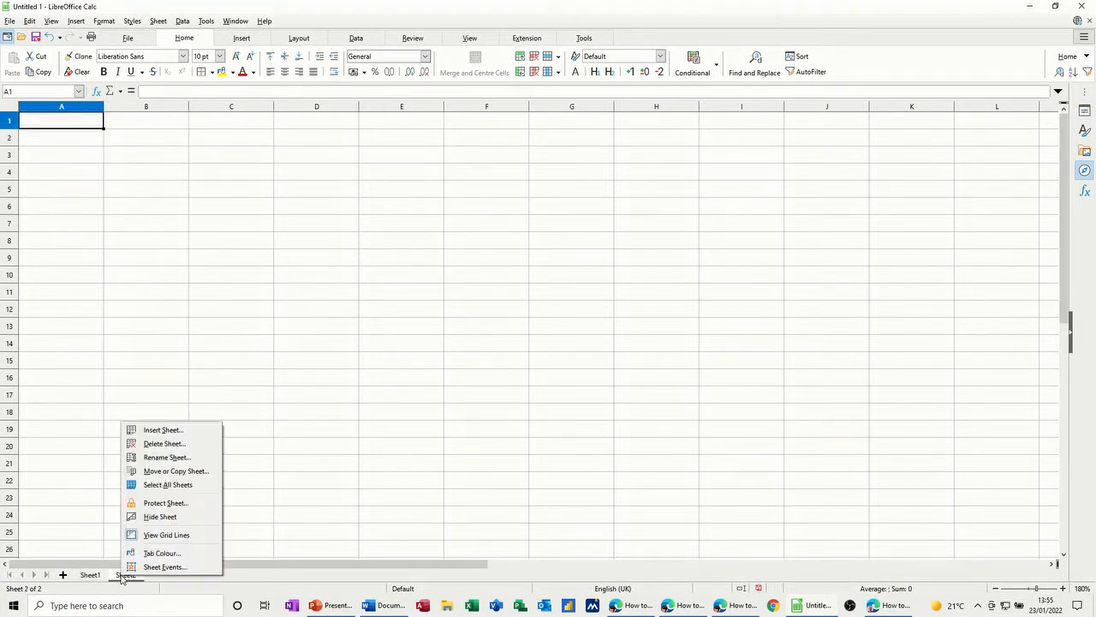
- Delete Sheet2 so E2 turns into a #REF! error
{"action": "left_click", "coordinate": [165, 441]}
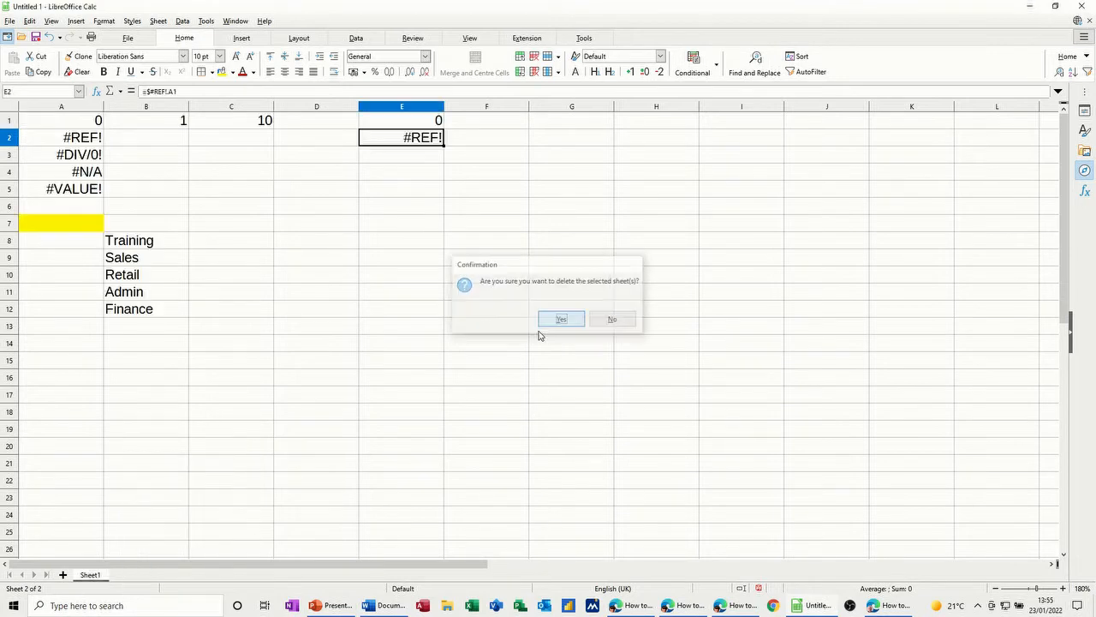
{"action": "left_click", "coordinate": [562, 318]}
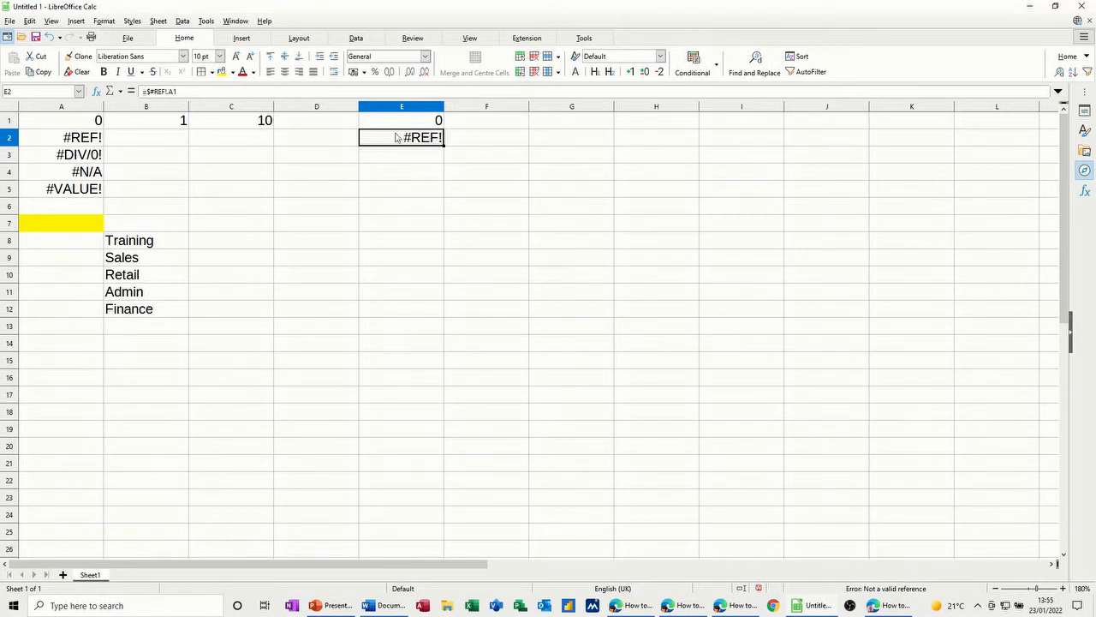
{"action": "mouse_move", "coordinate": [394, 144]}
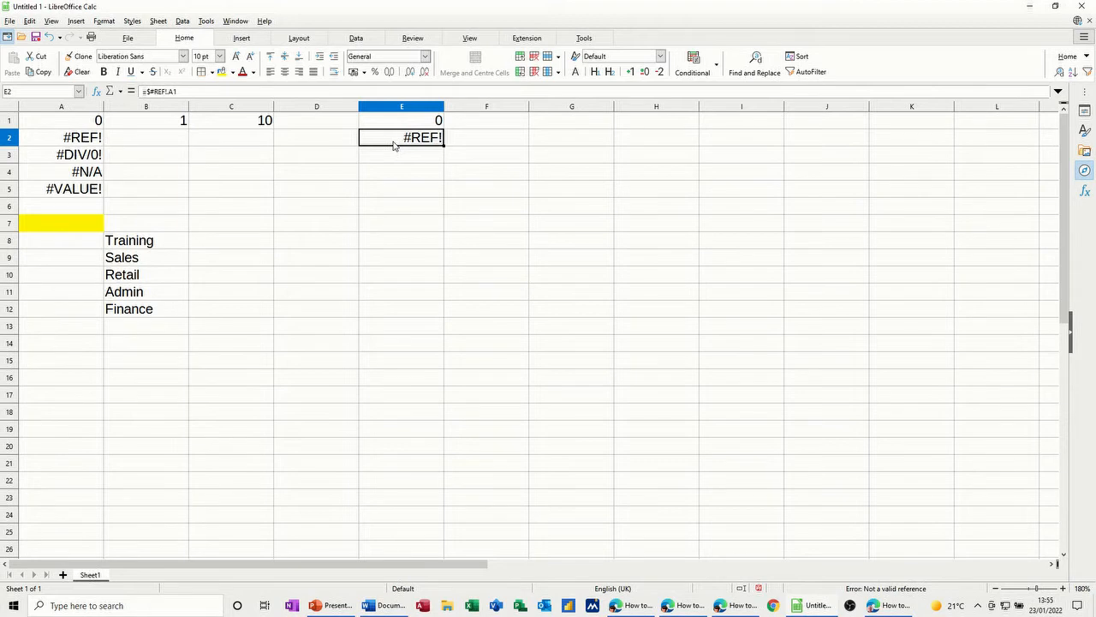
- Enter =C1/G1 in E3, dividing by the empty G1 to get #DIV/0!
{"action": "left_click", "coordinate": [401, 154]}
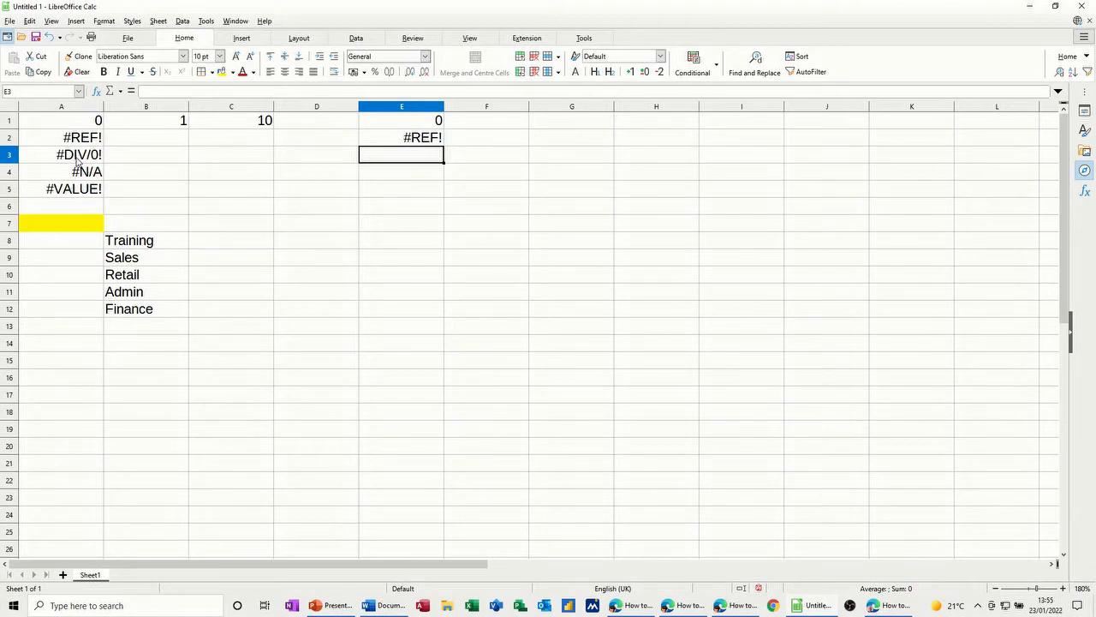
{"action": "type", "text": "="}
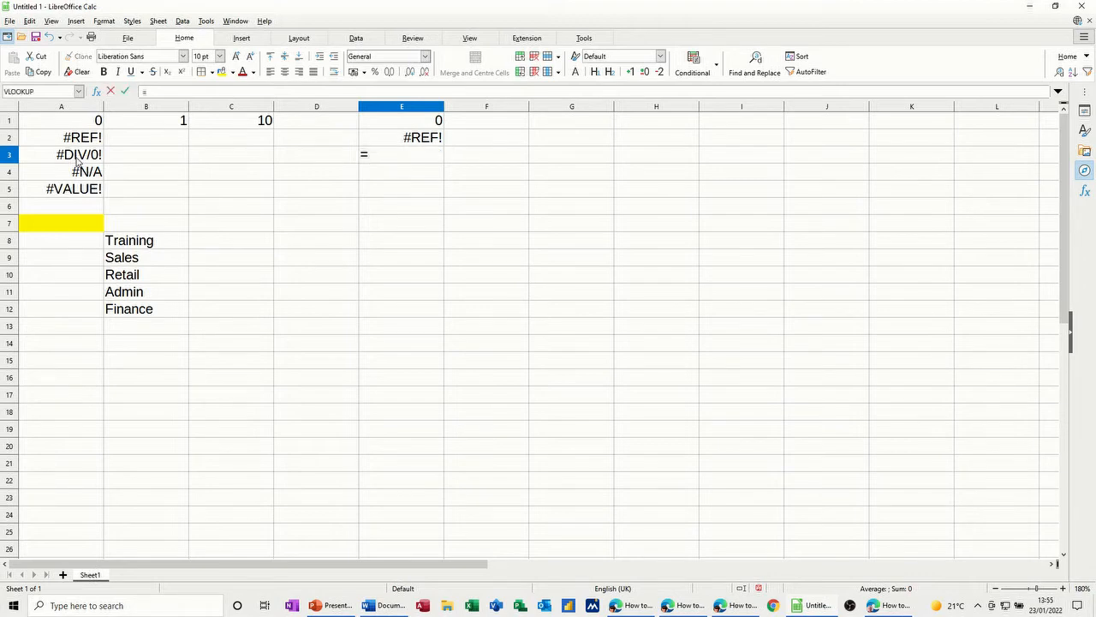
{"action": "left_click", "coordinate": [231, 120]}
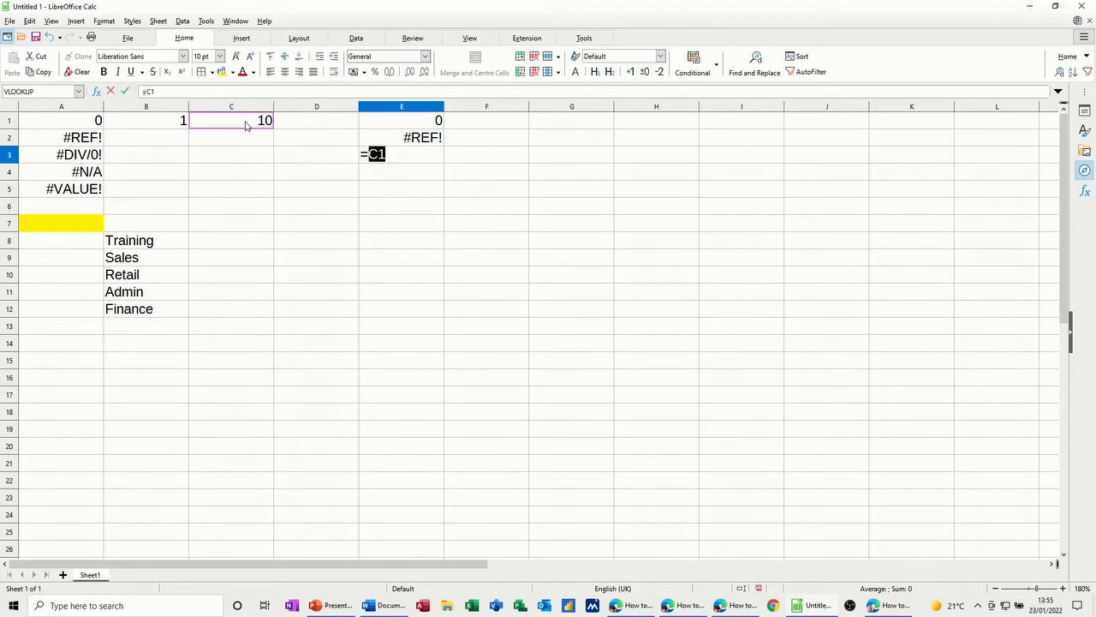
{"action": "type", "text": "/"}
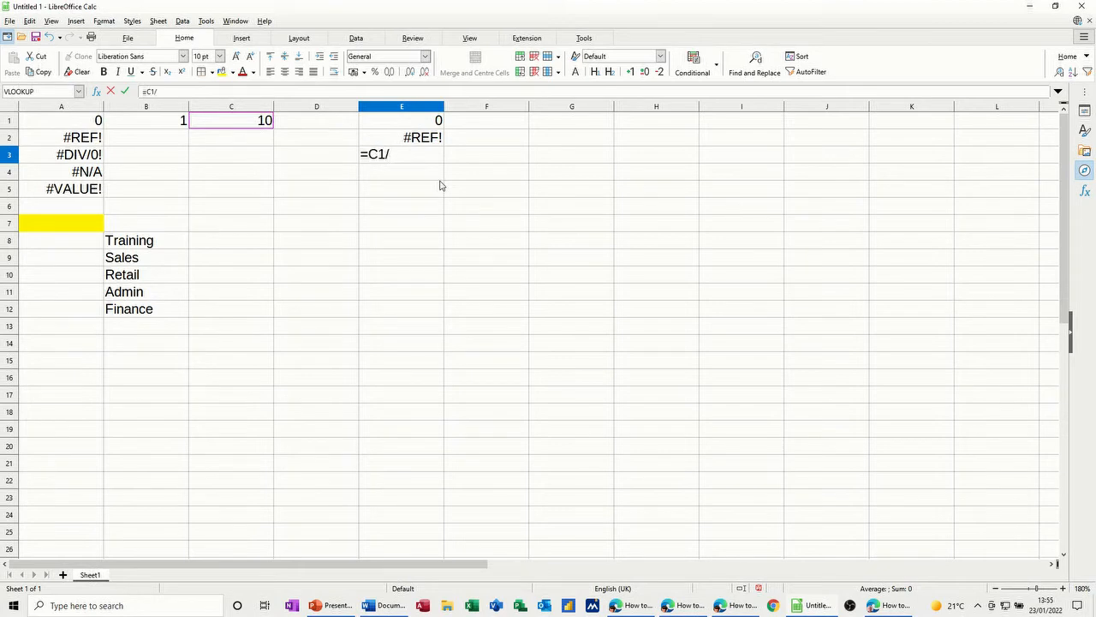
{"action": "left_click", "coordinate": [572, 120]}
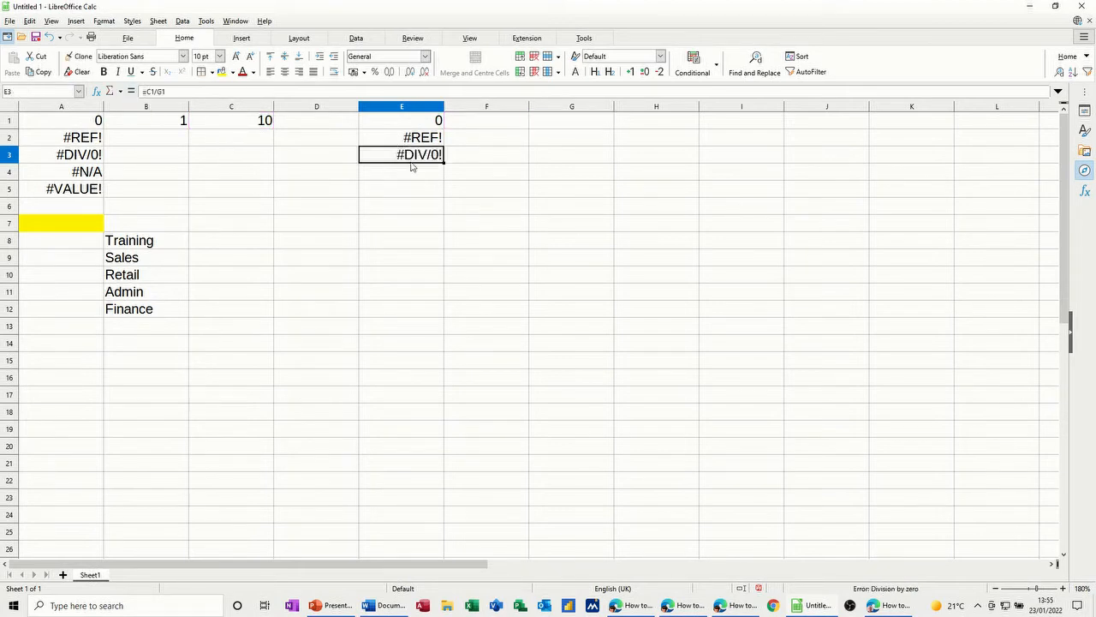
- Try 2 as the divisor in G1 and check E3's result
{"action": "left_click", "coordinate": [572, 120]}
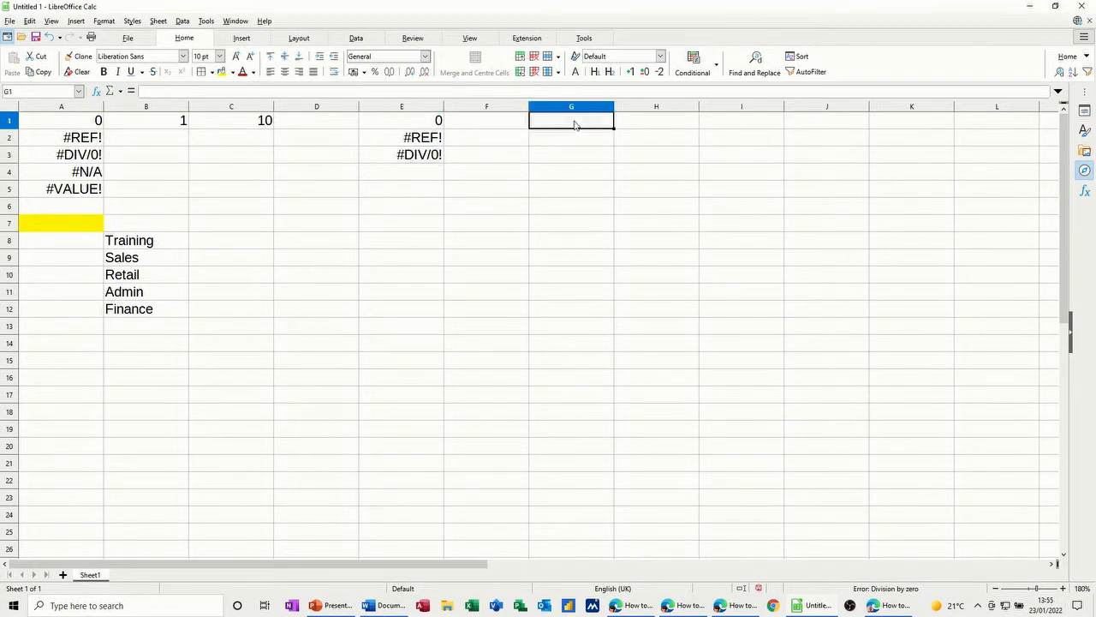
{"action": "type", "text": "2"}
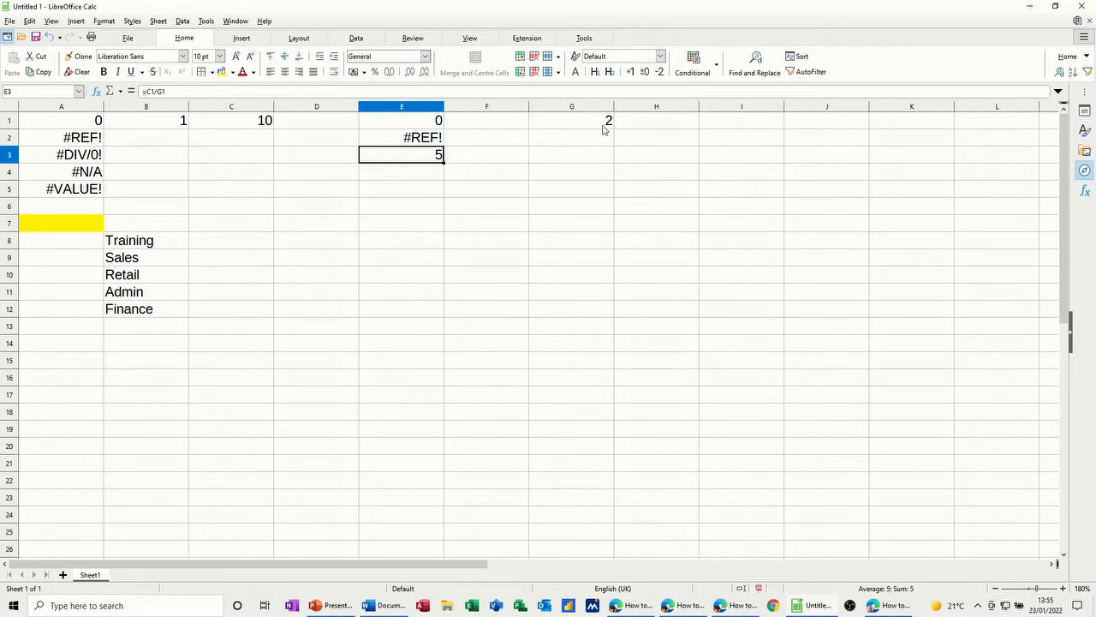
{"action": "left_click", "coordinate": [572, 120]}
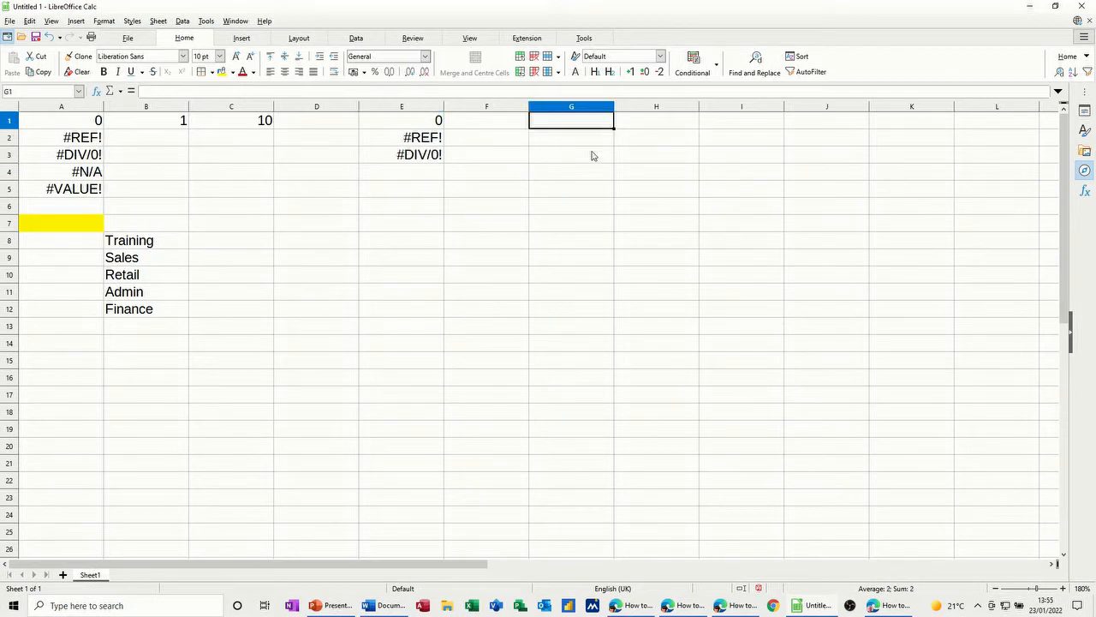
{"action": "left_click", "coordinate": [417, 154]}
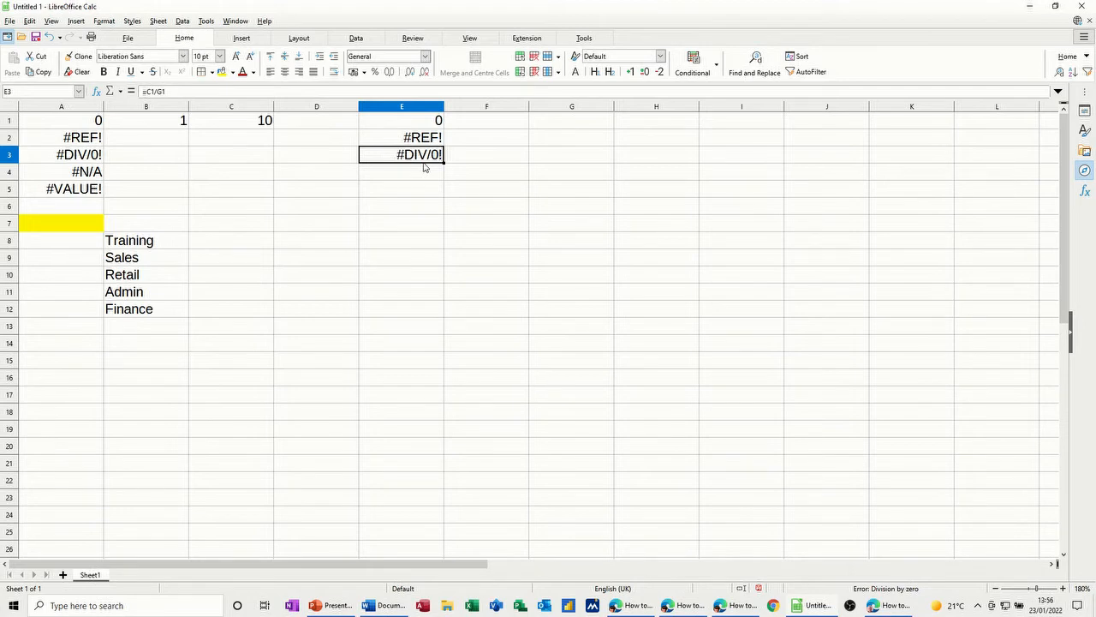
{"action": "mouse_move", "coordinate": [397, 158]}
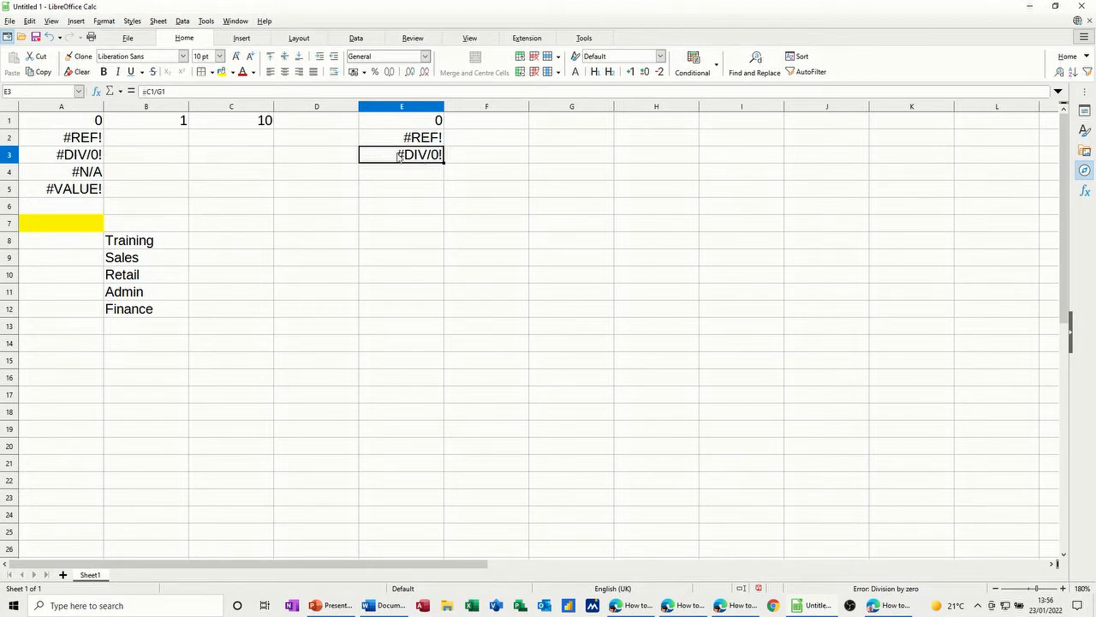
{"action": "mouse_move", "coordinate": [351, 157]}
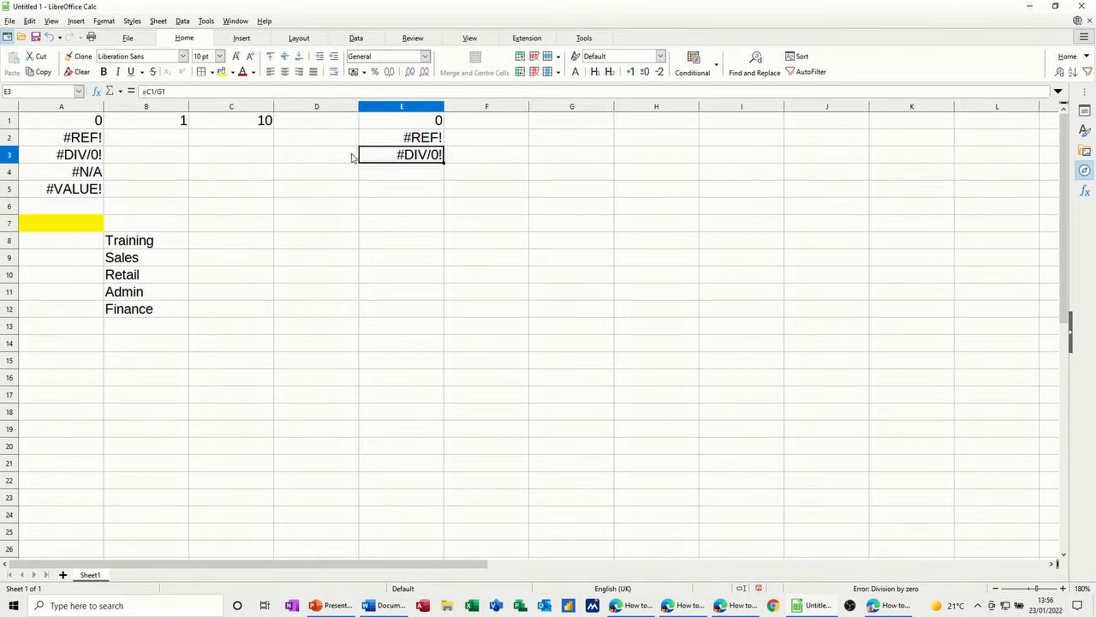
{"action": "mouse_move", "coordinate": [534, 123]}
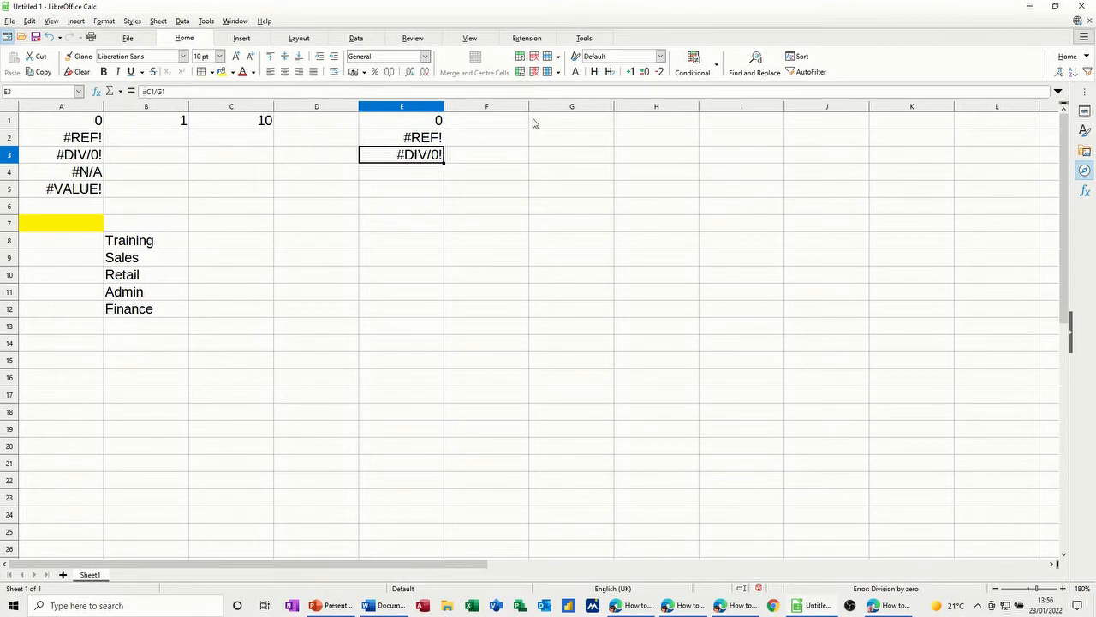
- Highlight divisor G1 yellow and change E3 to =IF(G1=0,"",C1/G1) so it shows blank
{"action": "left_click", "coordinate": [572, 120]}
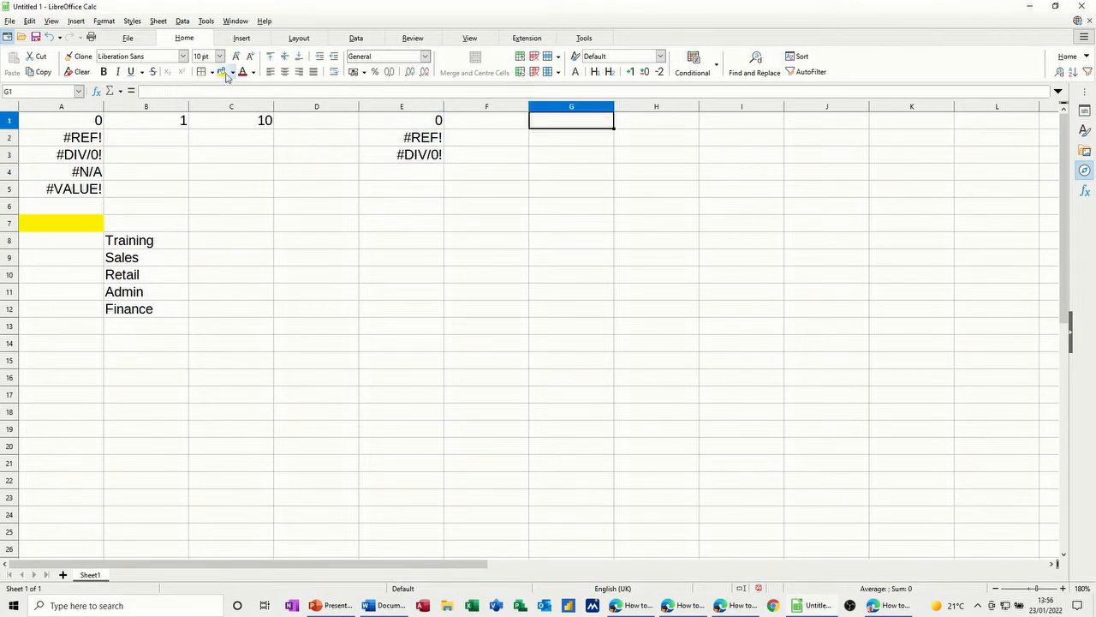
{"action": "left_click", "coordinate": [401, 154]}
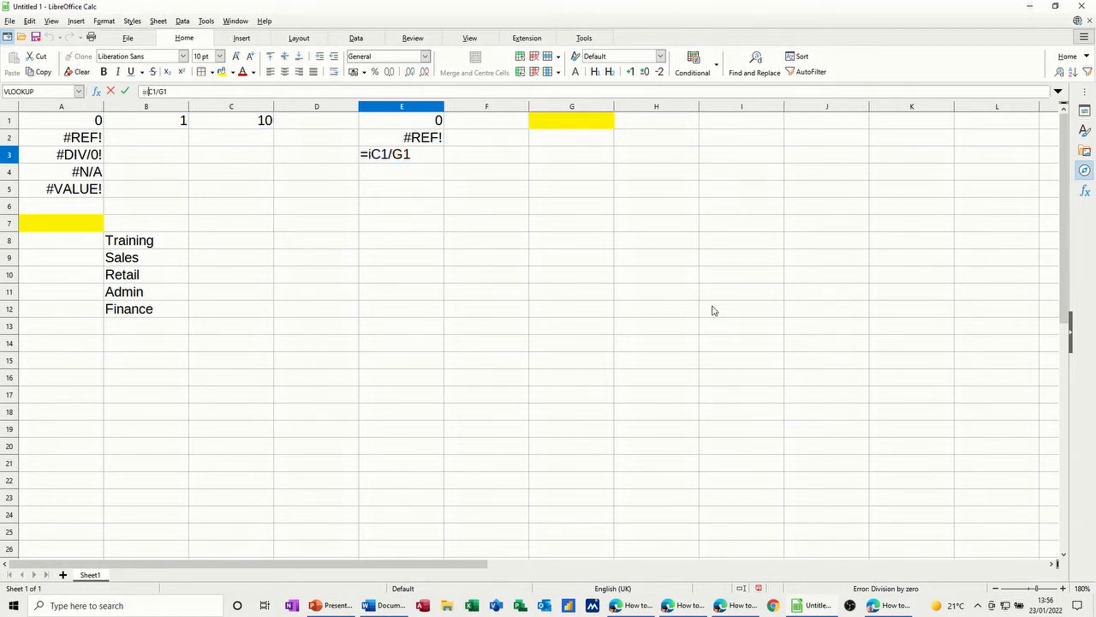
{"action": "type", "text": "f(G1"}
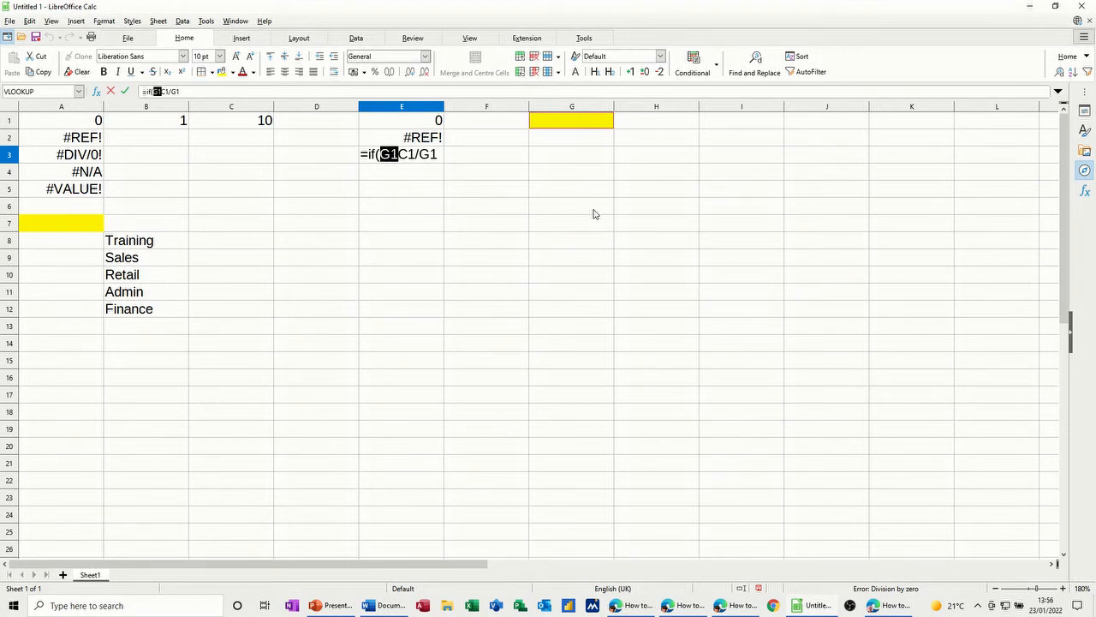
{"action": "type", "text": "="}
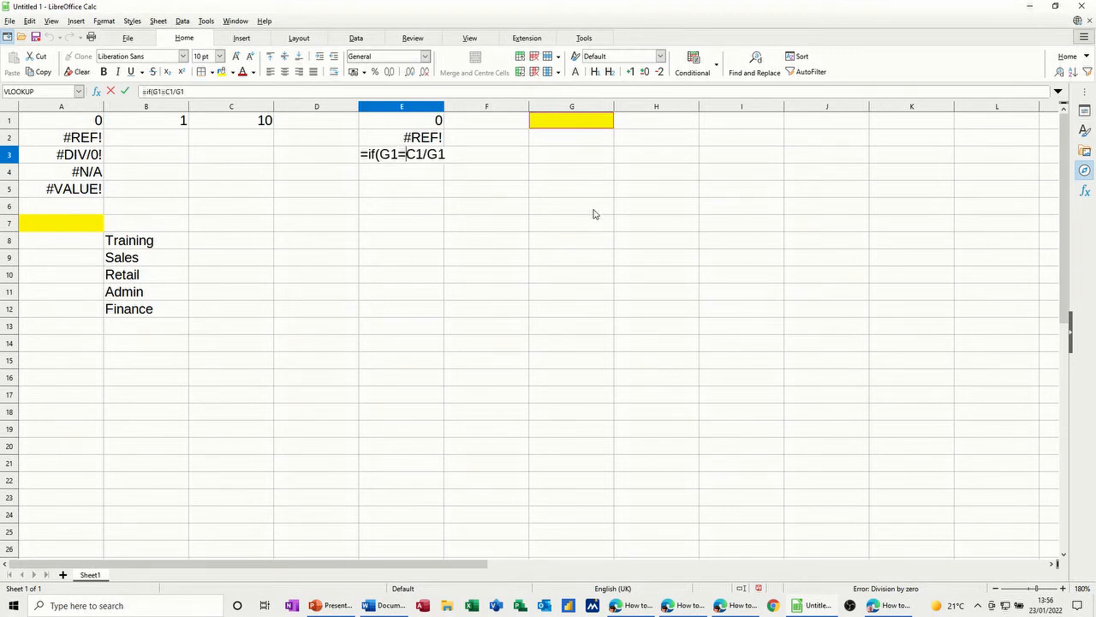
{"action": "type", "text": "0,\"\","}
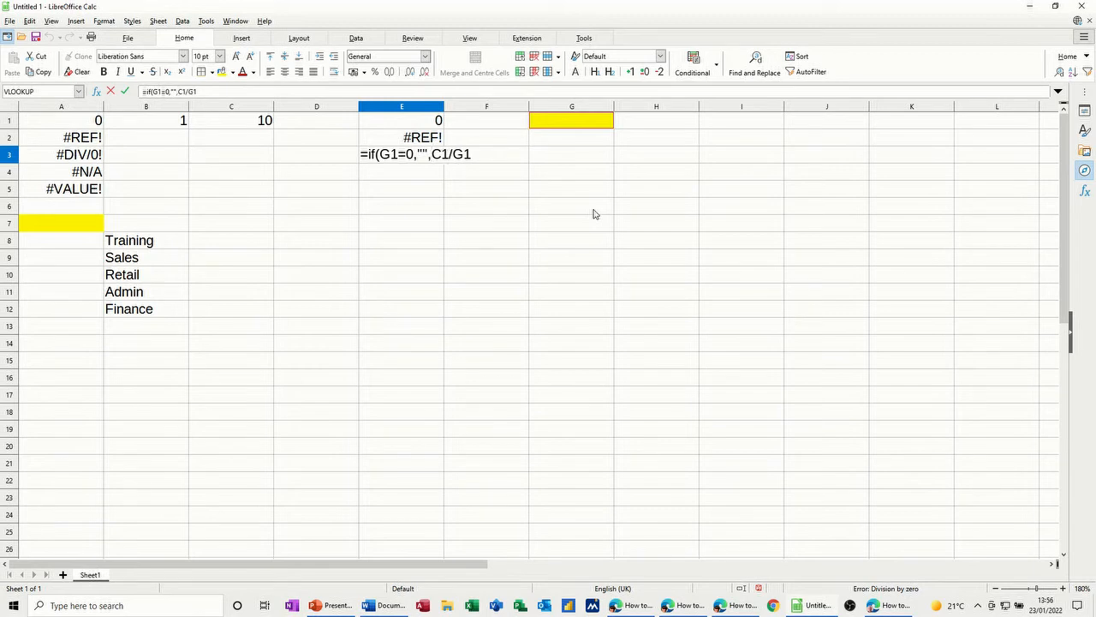
{"action": "mouse_move", "coordinate": [214, 91]}
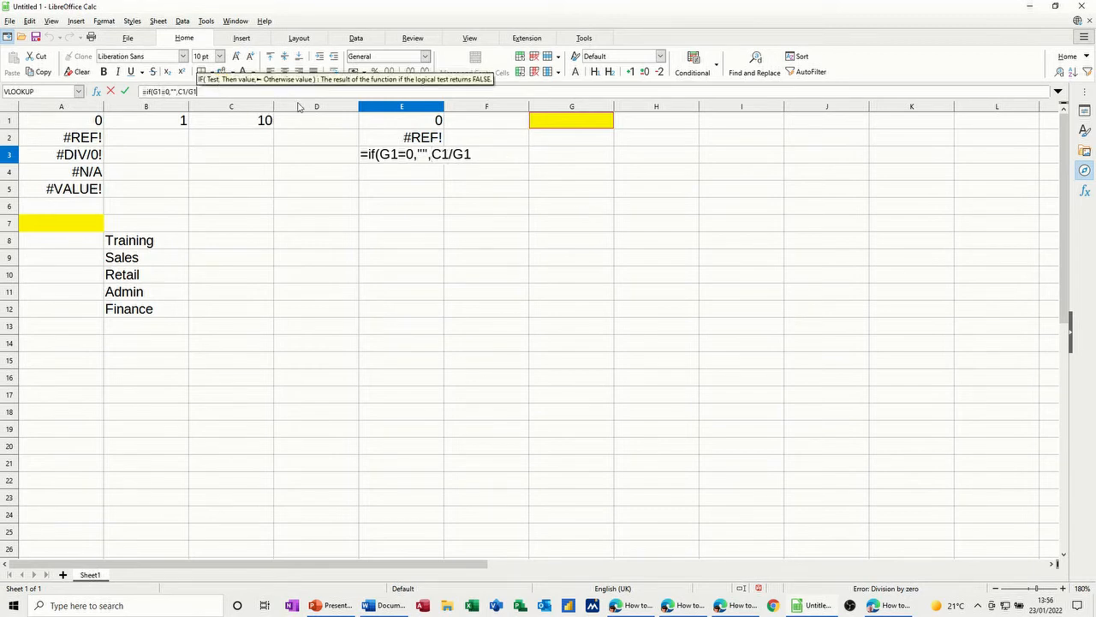
{"action": "type", "text": ")"}
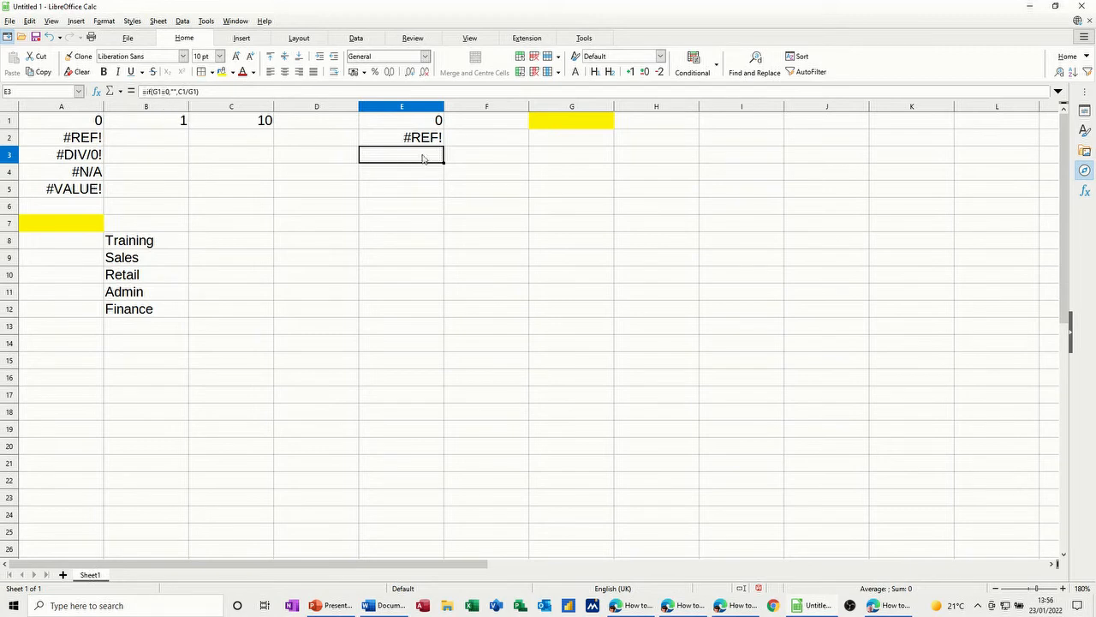
{"action": "mouse_move", "coordinate": [564, 141]}
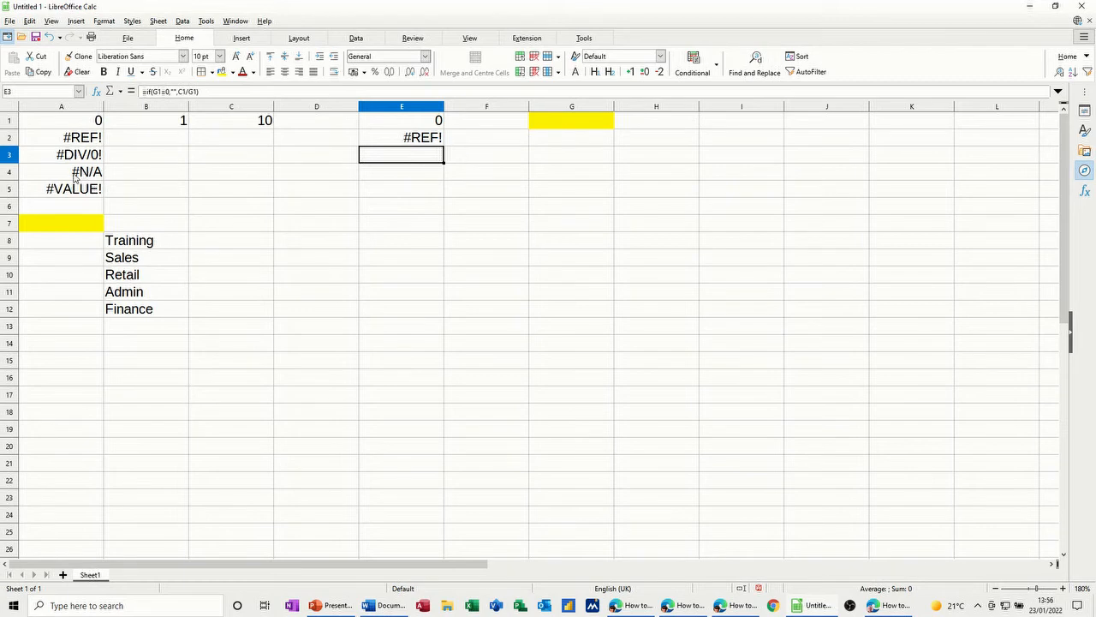
- Enter =VLOOKUP(A7,A8:B12,2,0) in E4, returning #N/A for the empty A7
{"action": "left_click", "coordinate": [401, 172]}
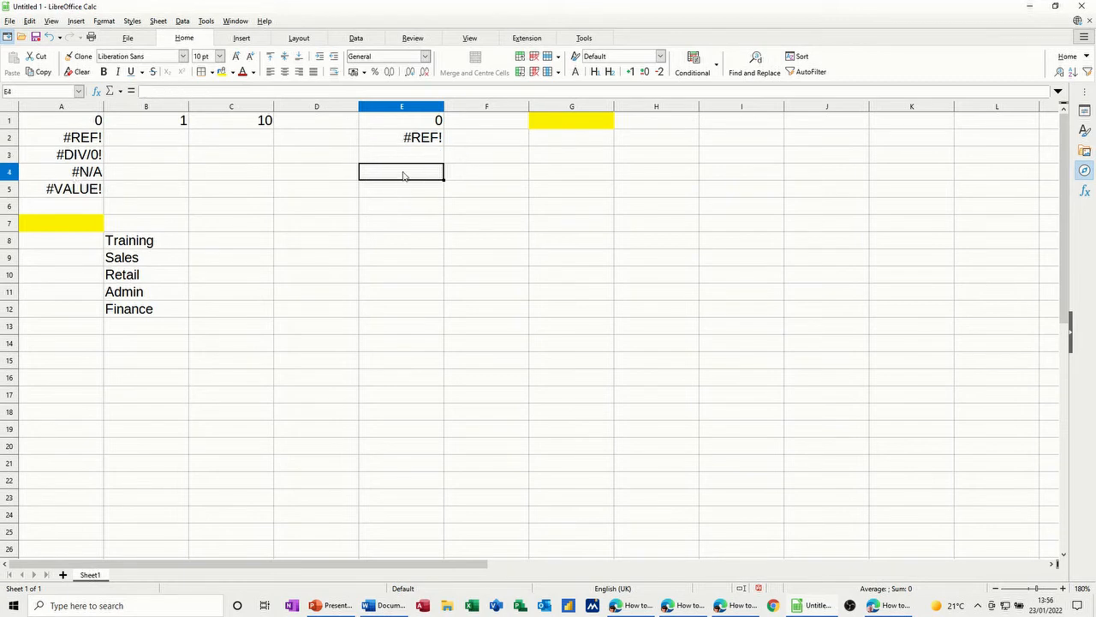
{"action": "mouse_move", "coordinate": [89, 182]}
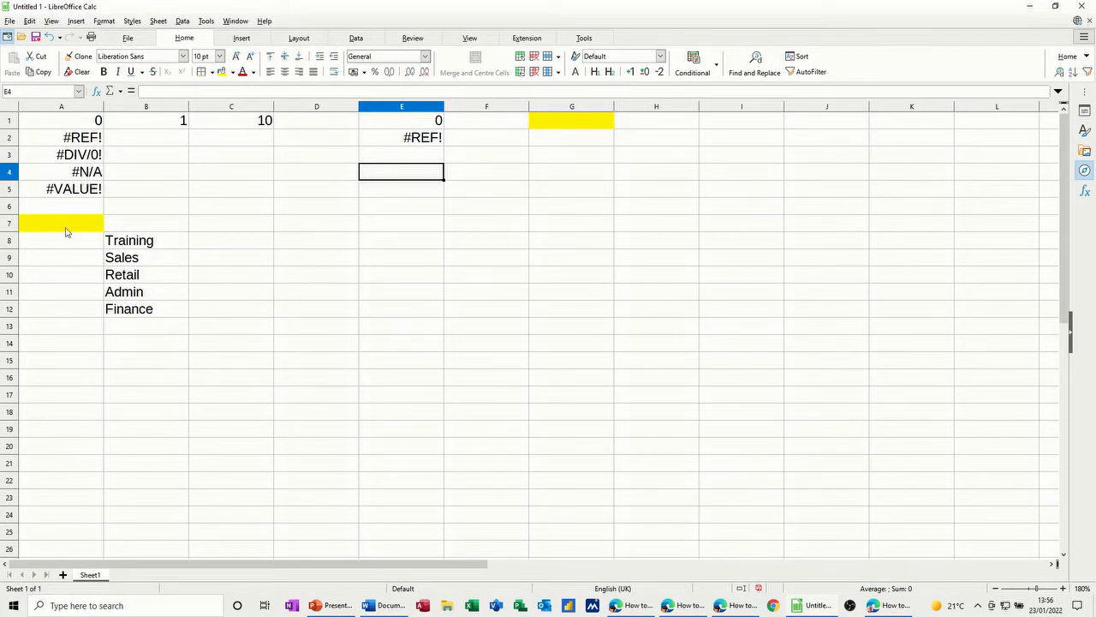
{"action": "mouse_move", "coordinate": [399, 187]}
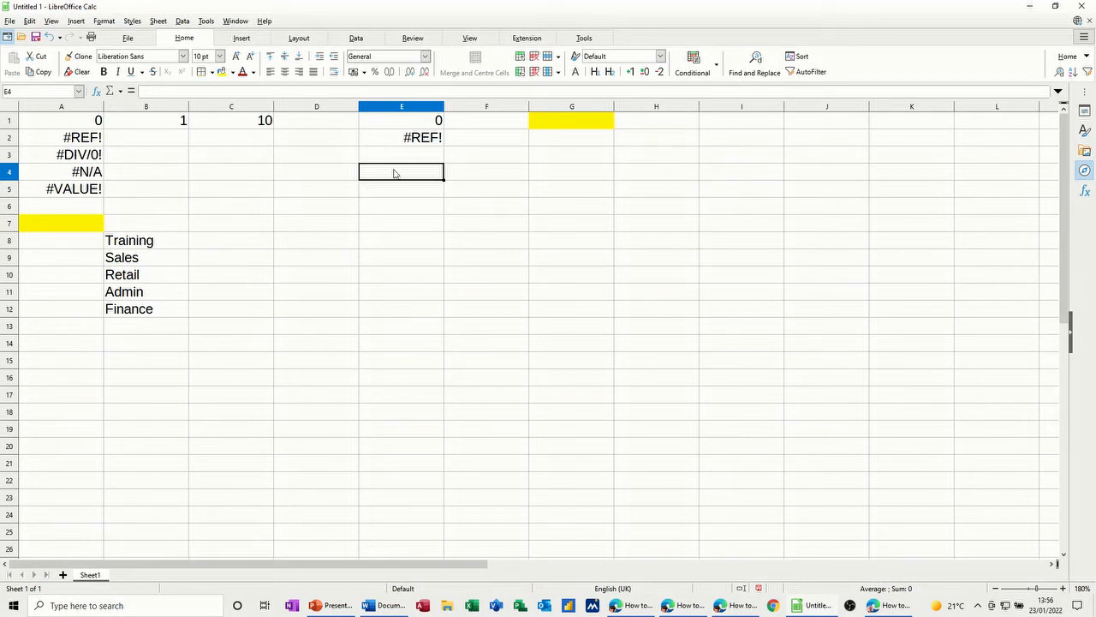
{"action": "type", "text": "="}
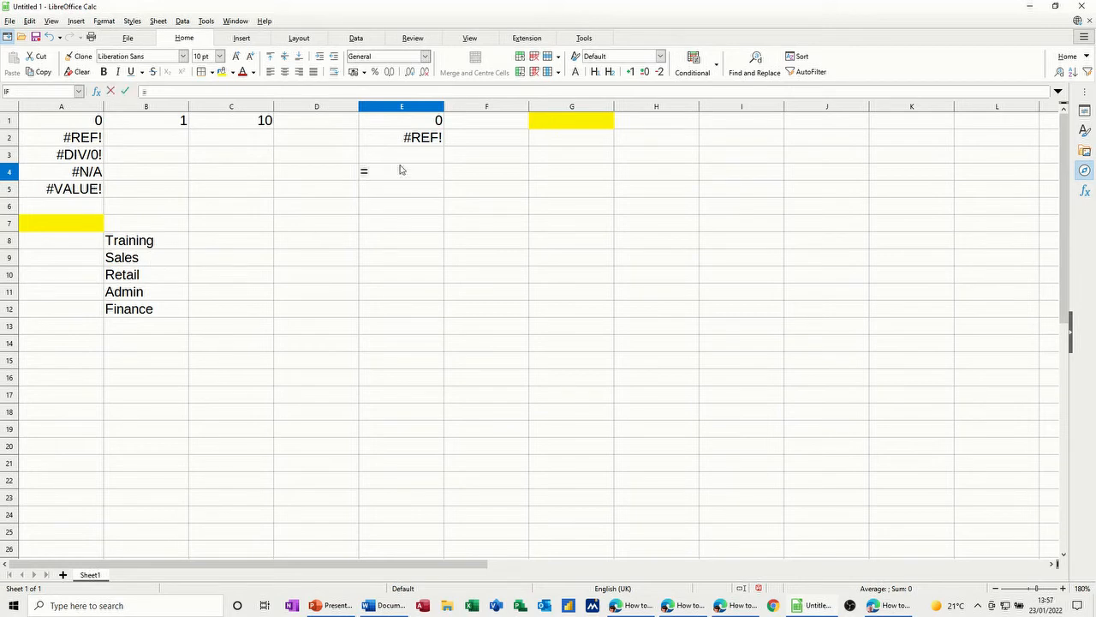
{"action": "type", "text": "vloo"}
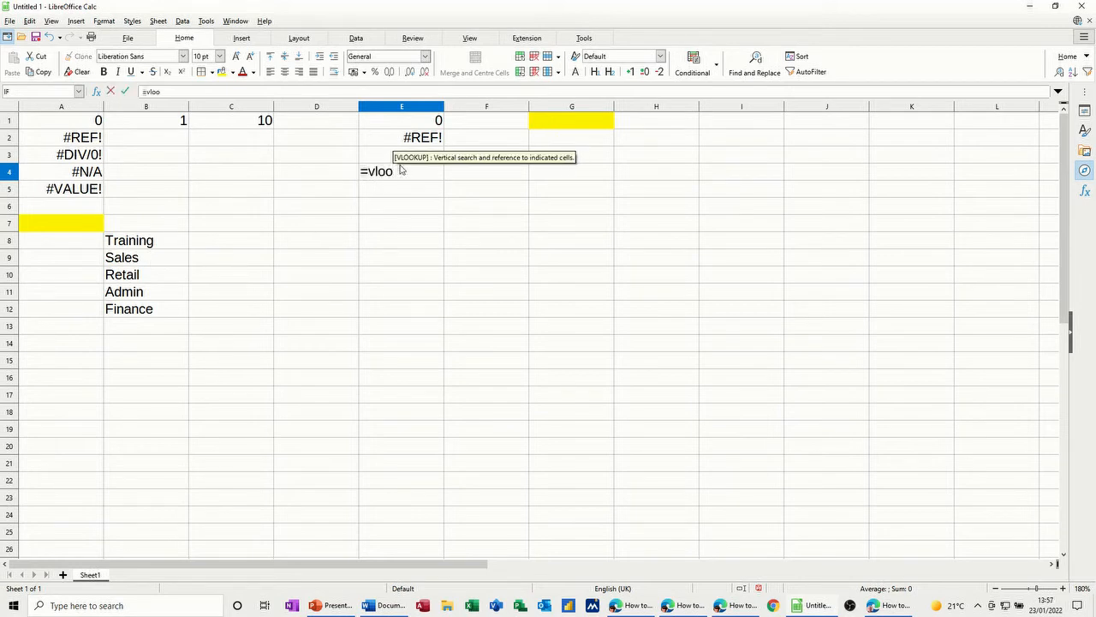
{"action": "type", "text": "kup"}
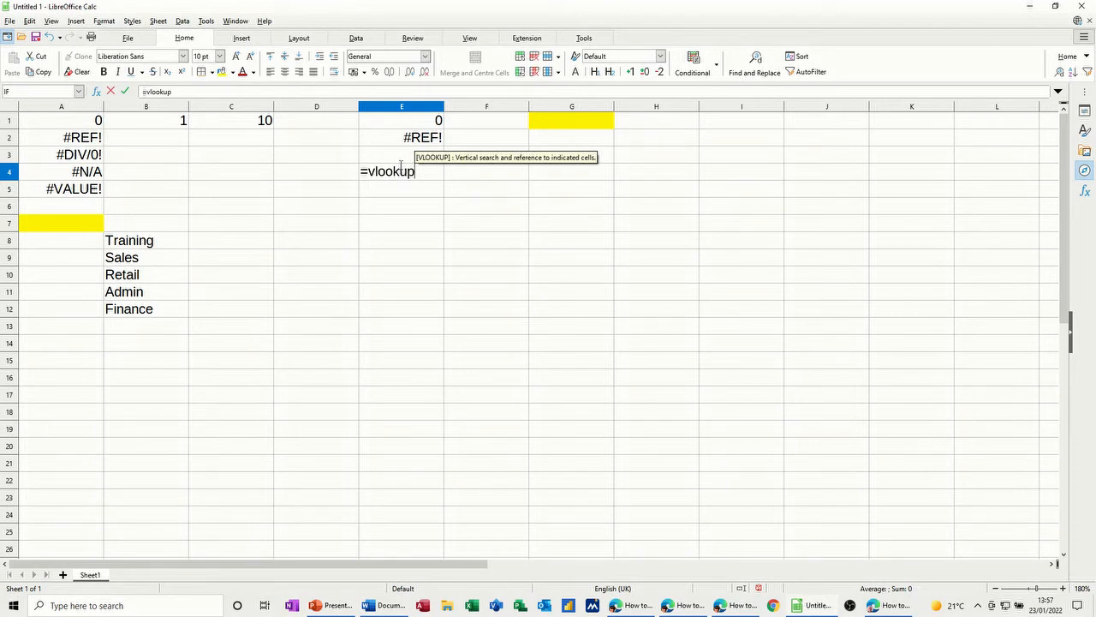
{"action": "type", "text": "("}
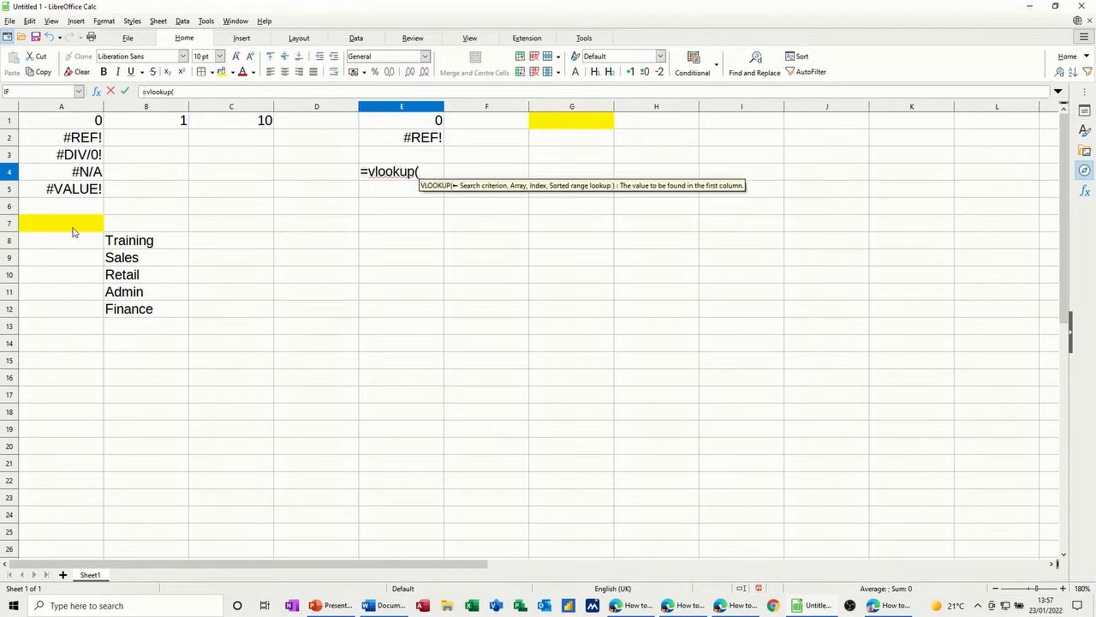
{"action": "left_click", "coordinate": [60, 223]}
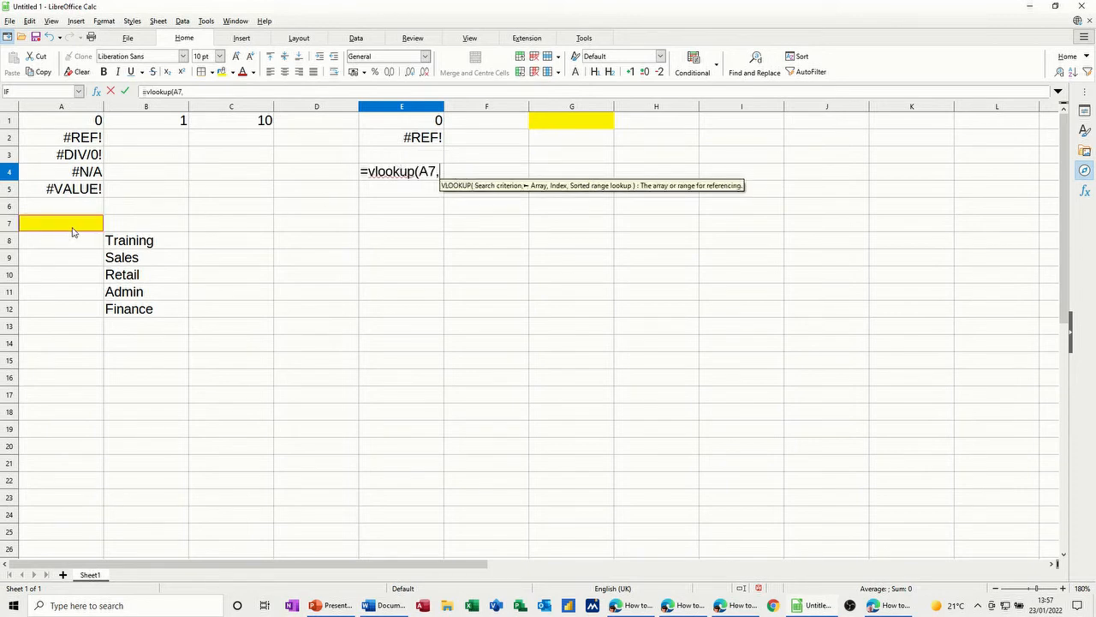
{"action": "mouse_move", "coordinate": [80, 246]}
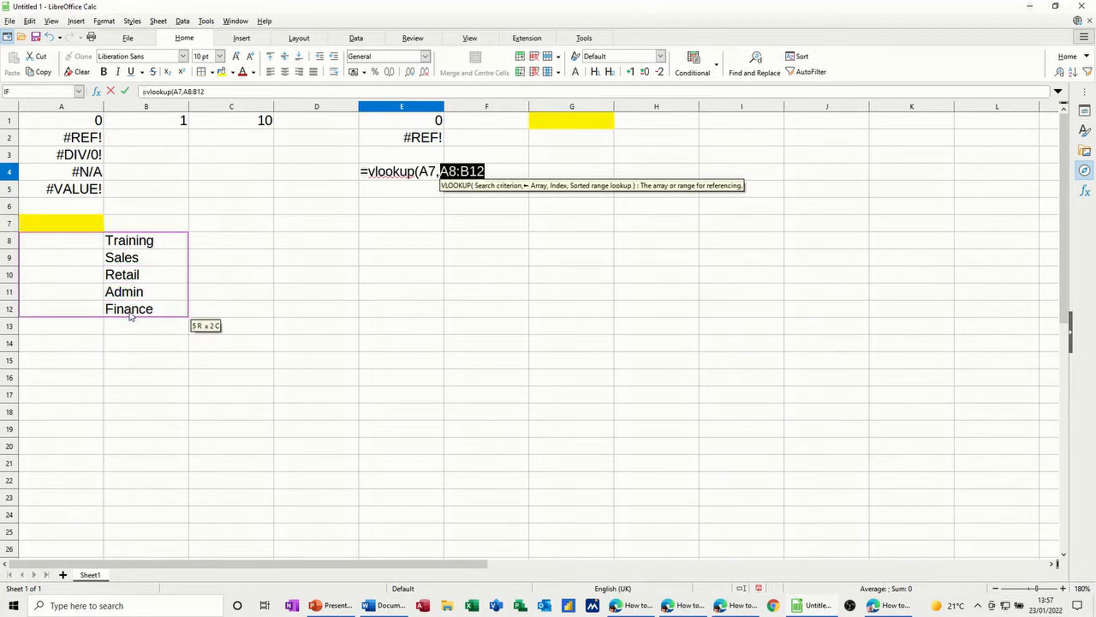
{"action": "type", "text": ","}
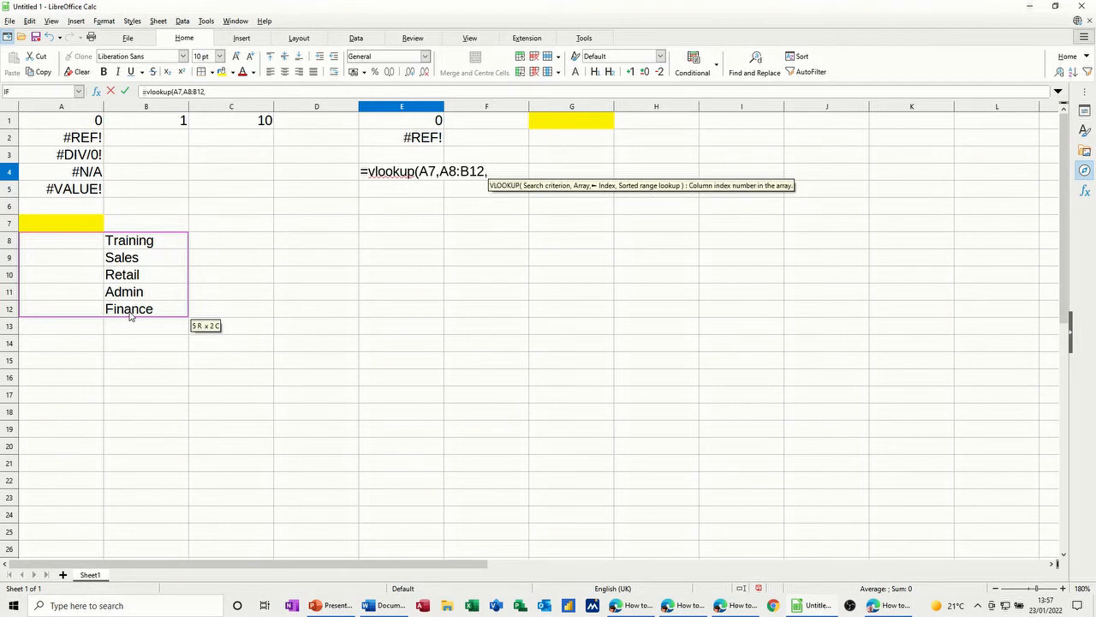
{"action": "type", "text": "2,"}
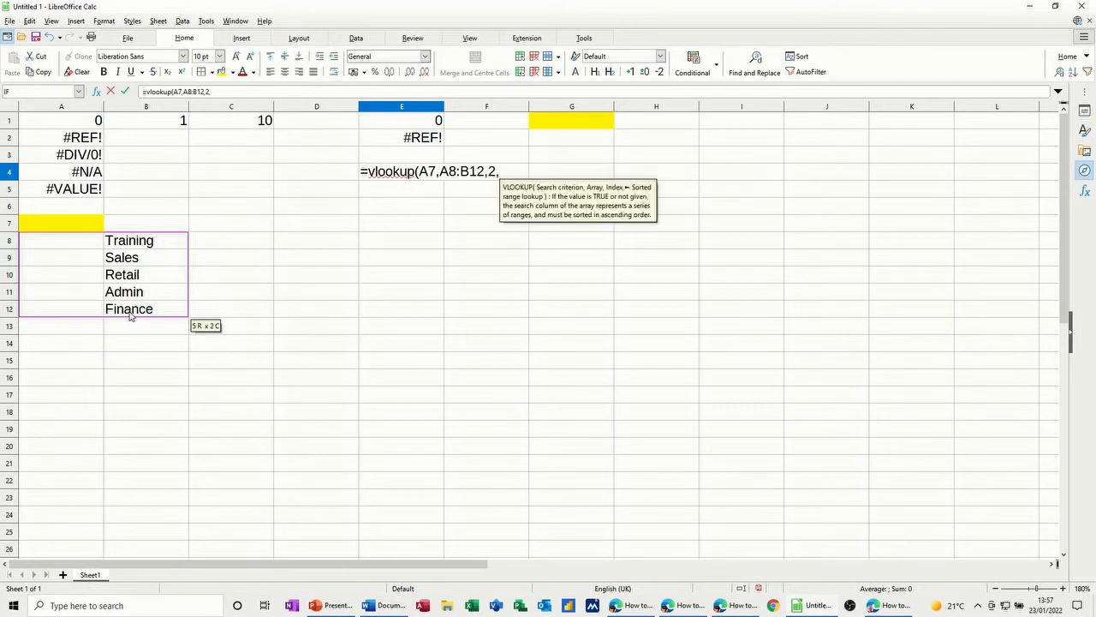
{"action": "type", "text": "0)"}
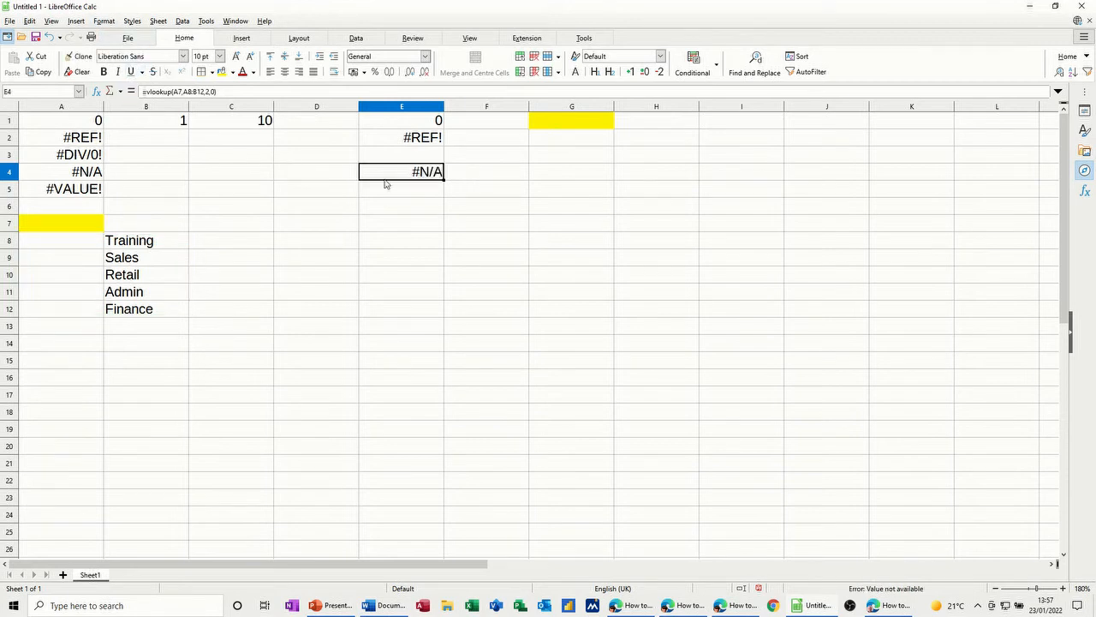
- Number departments 1–5 in A8:A12, test 2 in A7, then clear A7 leaving E4 at #N/A
{"action": "left_click", "coordinate": [62, 240]}
{"action": "type", "text": "1"}
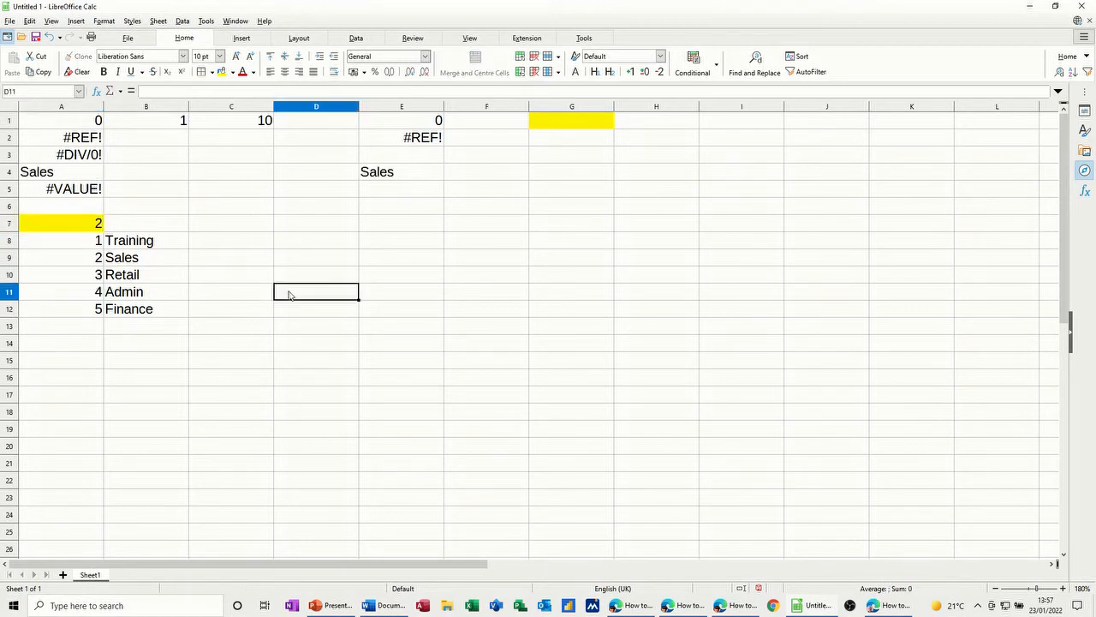
{"action": "left_click", "coordinate": [401, 172]}
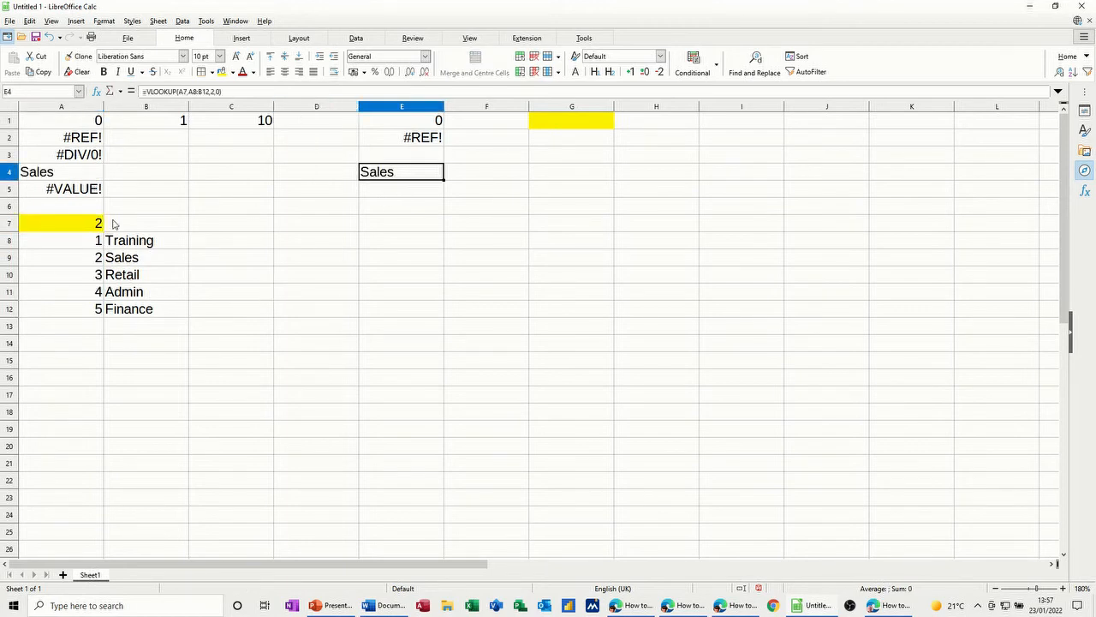
{"action": "left_click", "coordinate": [61, 223]}
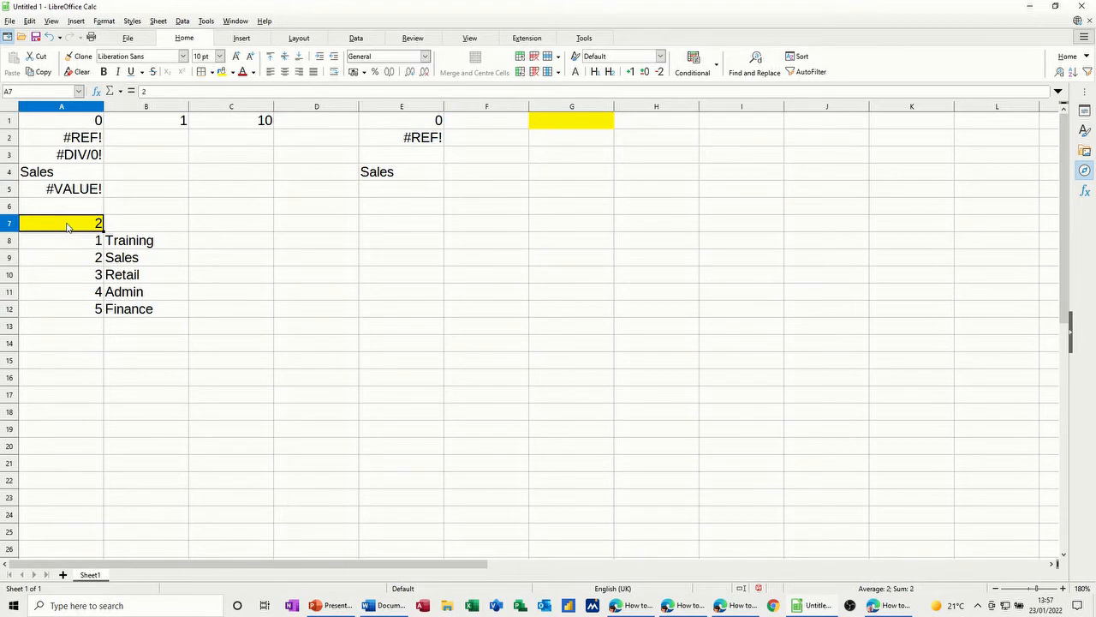
{"action": "left_click", "coordinate": [401, 171]}
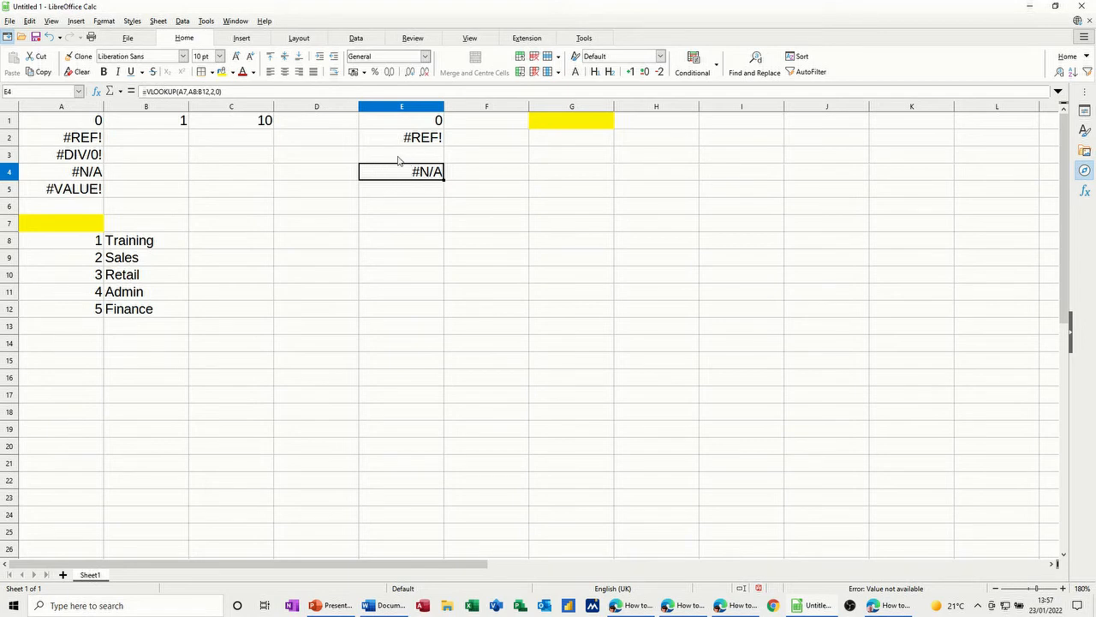
{"action": "left_click", "coordinate": [401, 154]}
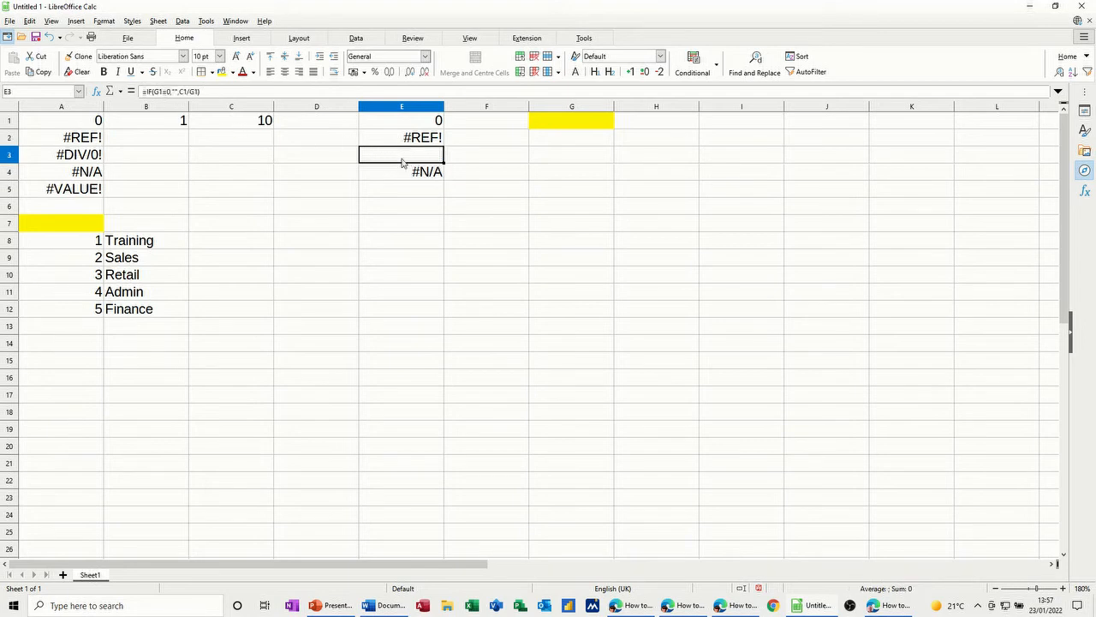
{"action": "left_click", "coordinate": [400, 172]}
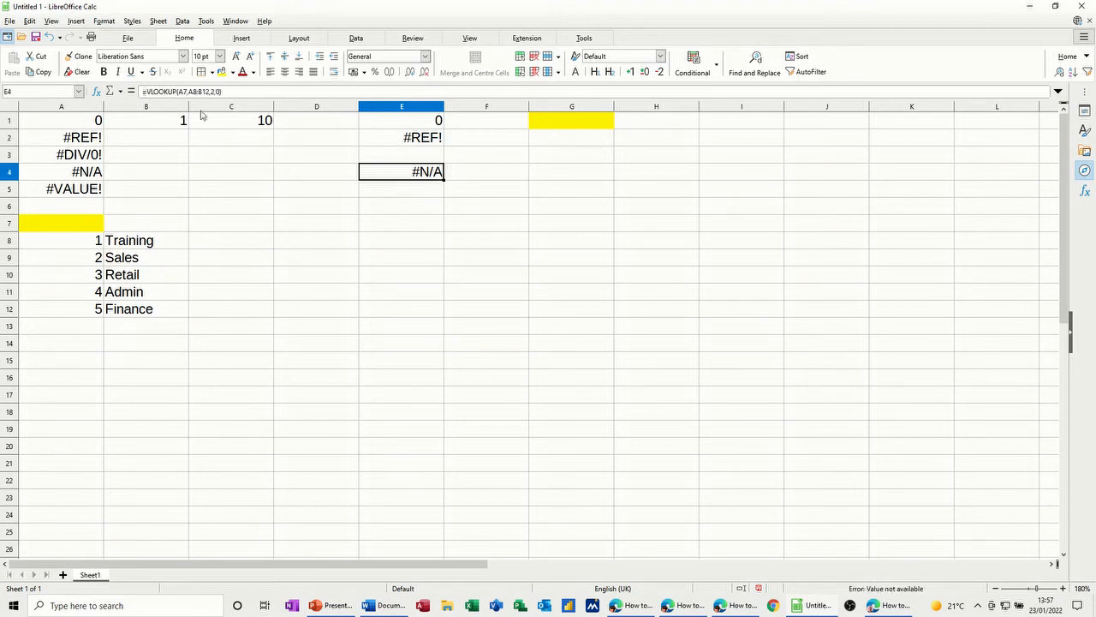
- Wrap E4 as =IF(A7=0,"",VLOOKUP(A7,A8:B12,2,0)) so it stays blank when A7 is empty
{"action": "double_click", "coordinate": [401, 171]}
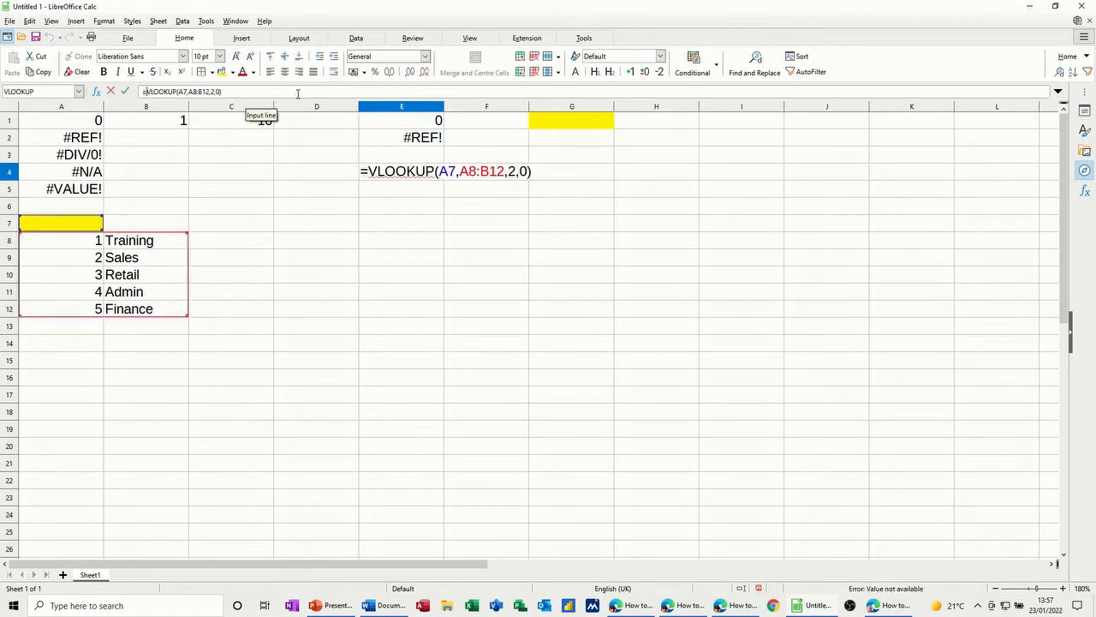
{"action": "type", "text": "if(A7"}
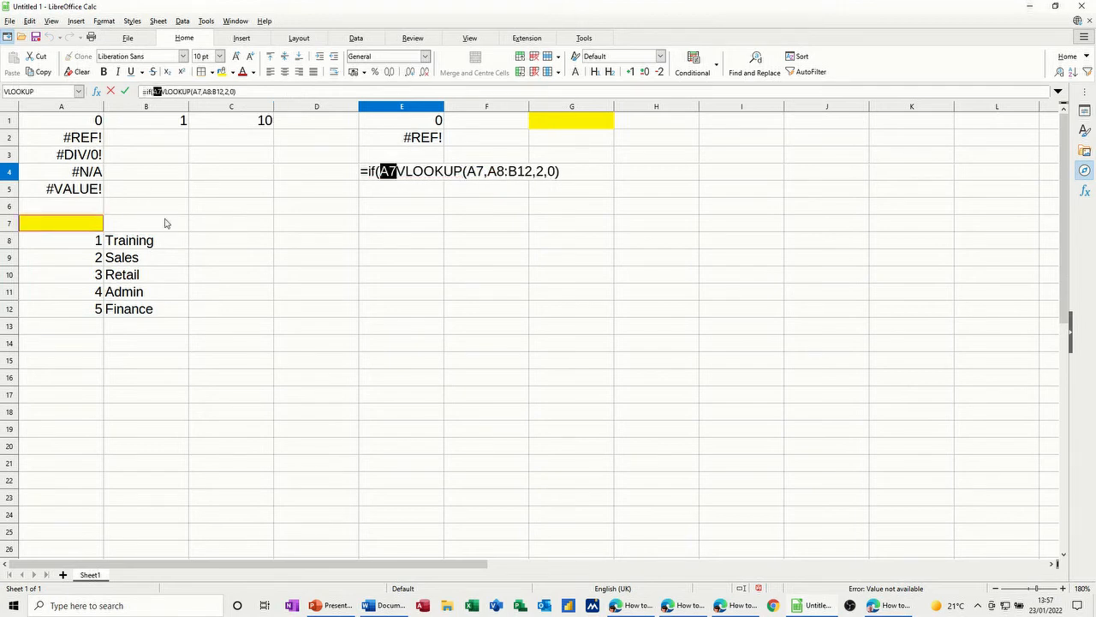
{"action": "type", "text": "=0,"}
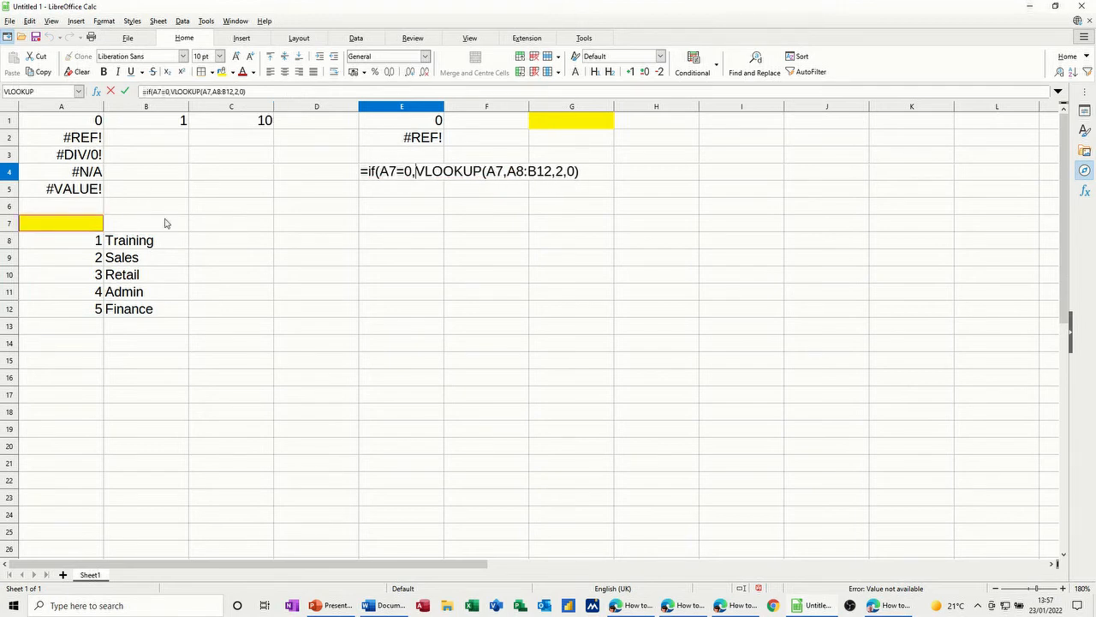
{"action": "type", "text": "\"\""}
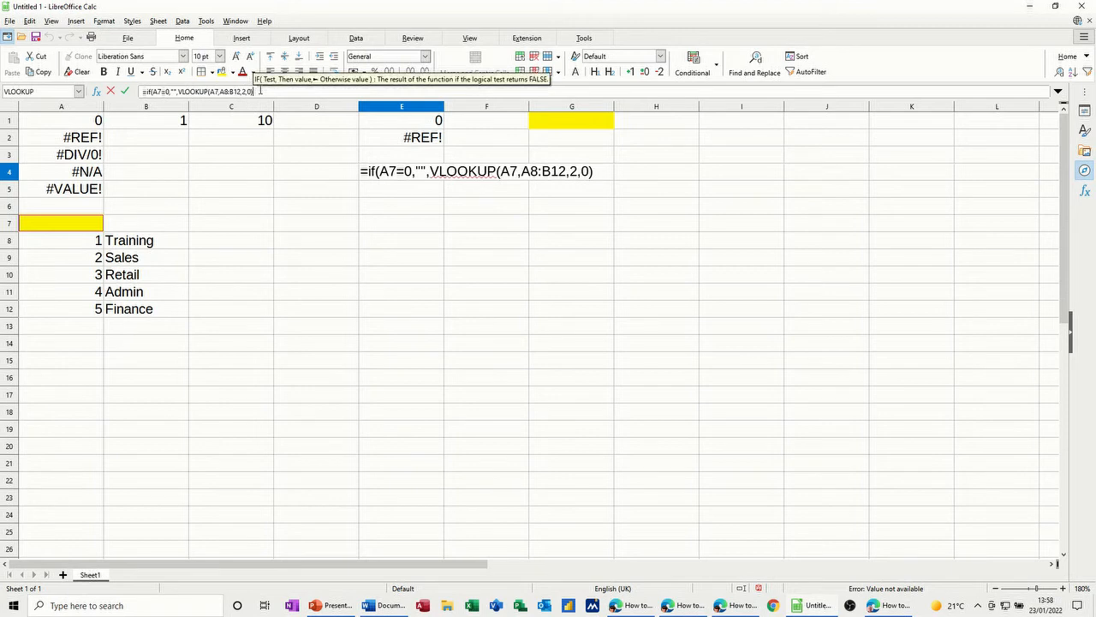
{"action": "type", "text": ")"}
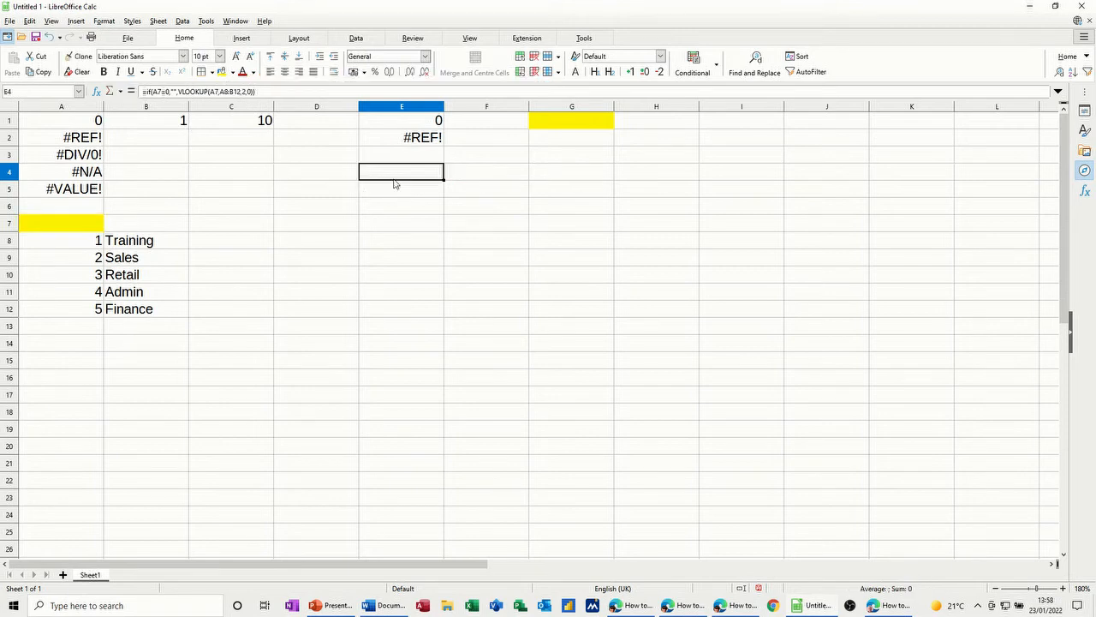
- Enter 3 in A7 so the lookup in E4 returns Retail
{"action": "left_click", "coordinate": [60, 223]}
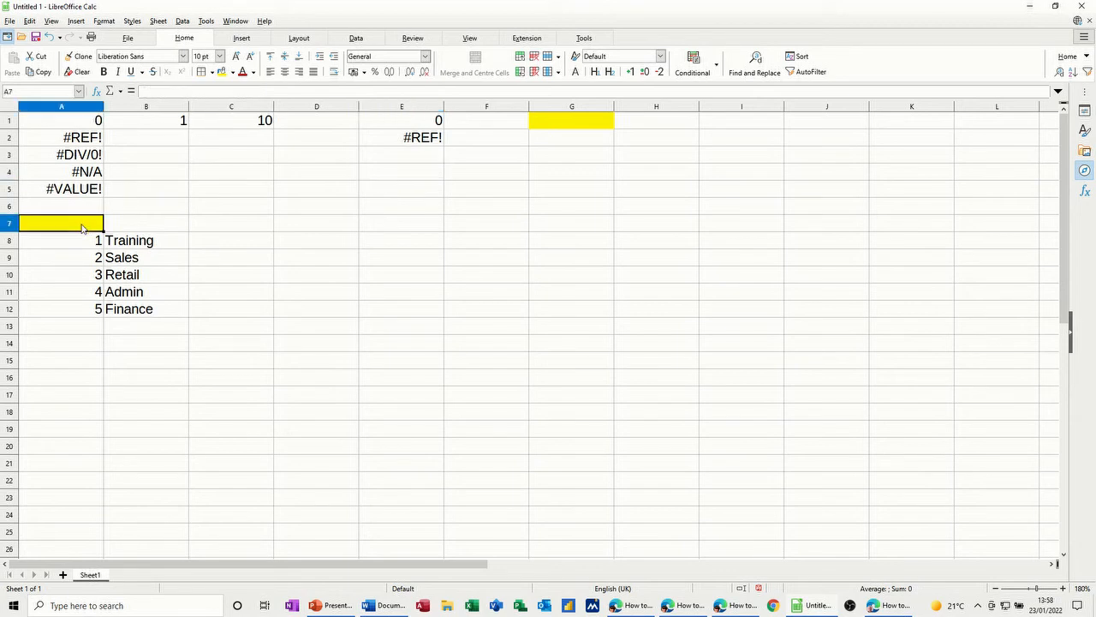
{"action": "type", "text": "3"}
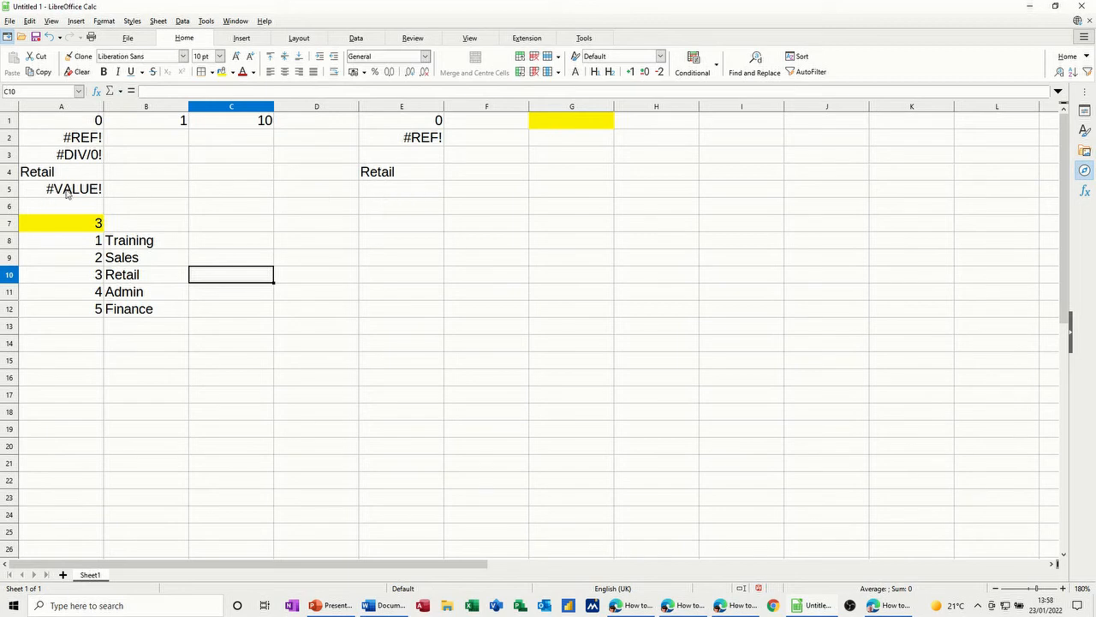
{"action": "mouse_move", "coordinate": [384, 200]}
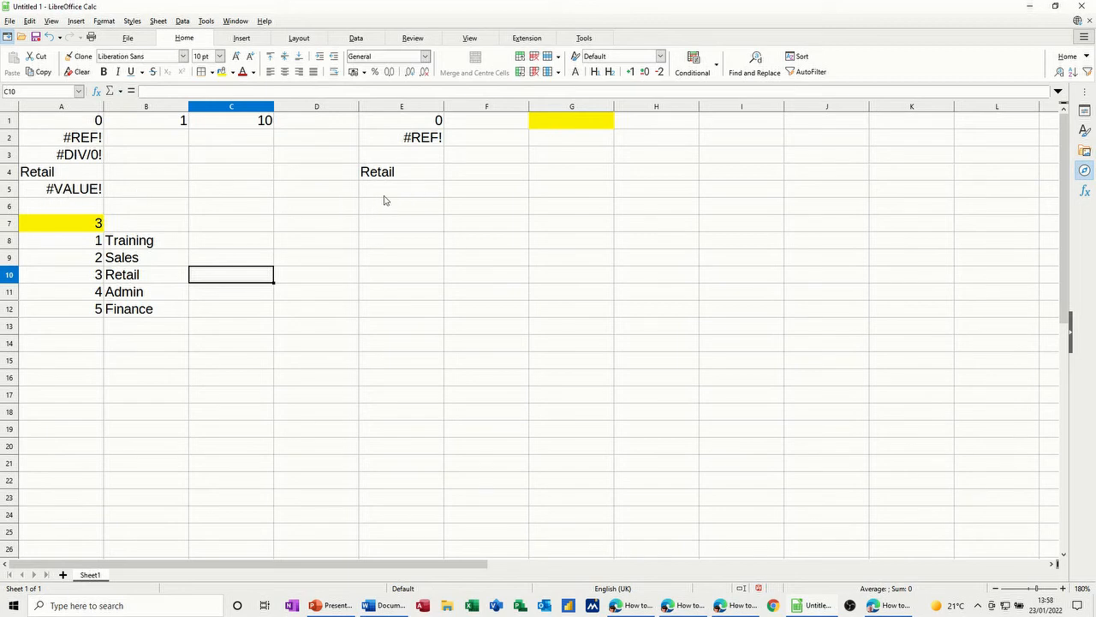
- Enter =C1+B7 in E5, correcting B8 to B7, which evaluates to 10
{"action": "left_click", "coordinate": [401, 189]}
{"action": "type", "text": "="}
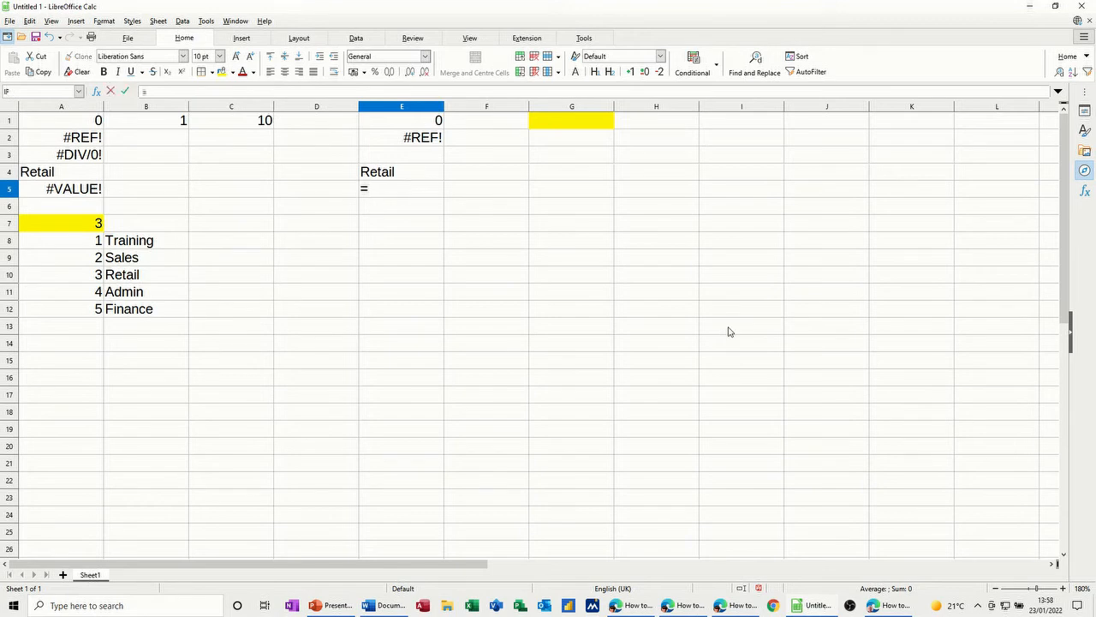
{"action": "left_click", "coordinate": [230, 120]}
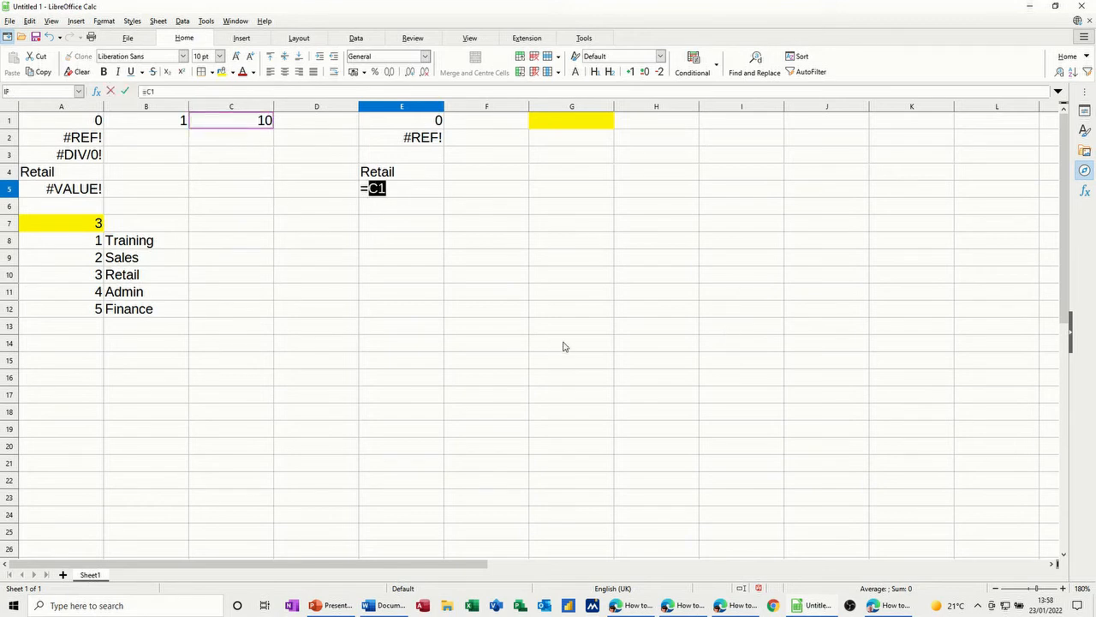
{"action": "type", "text": "+"}
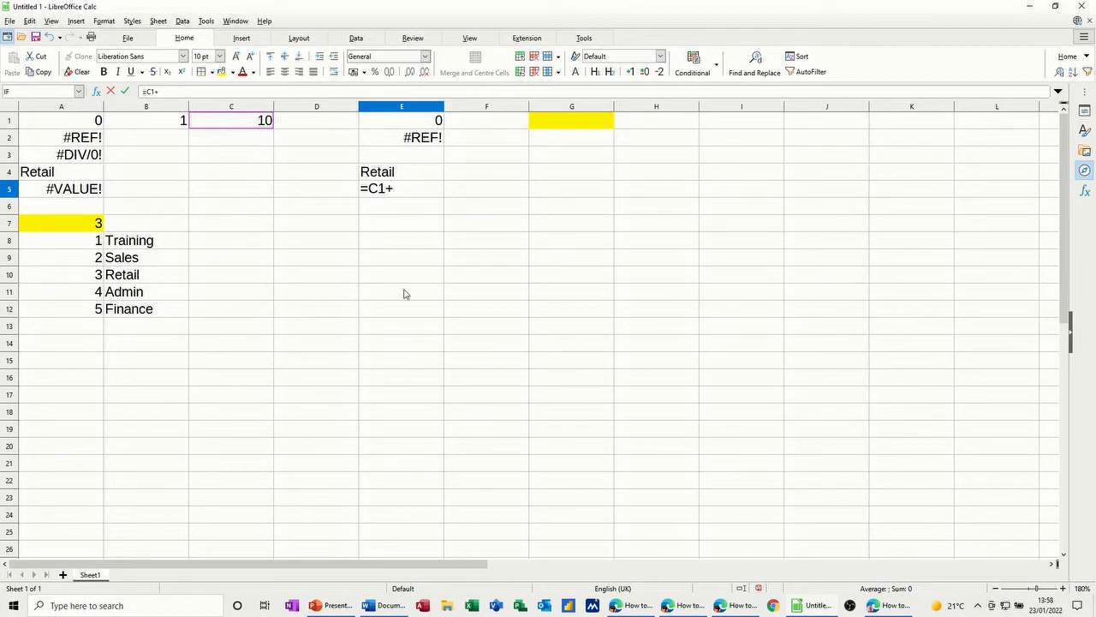
{"action": "left_click", "coordinate": [145, 240]}
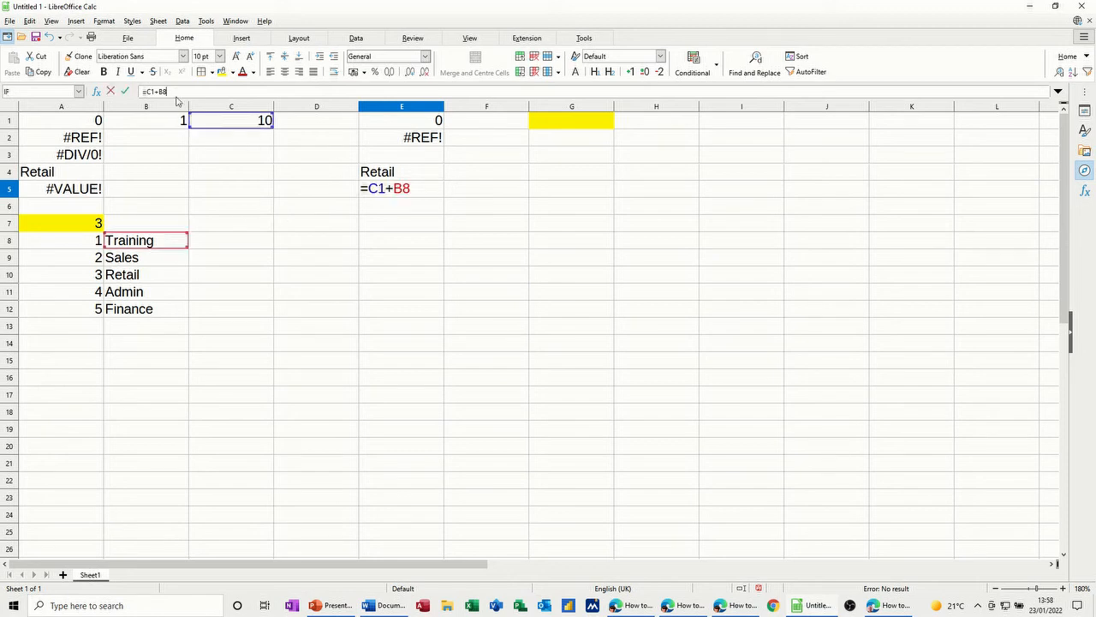
{"action": "mouse_move", "coordinate": [183, 92]}
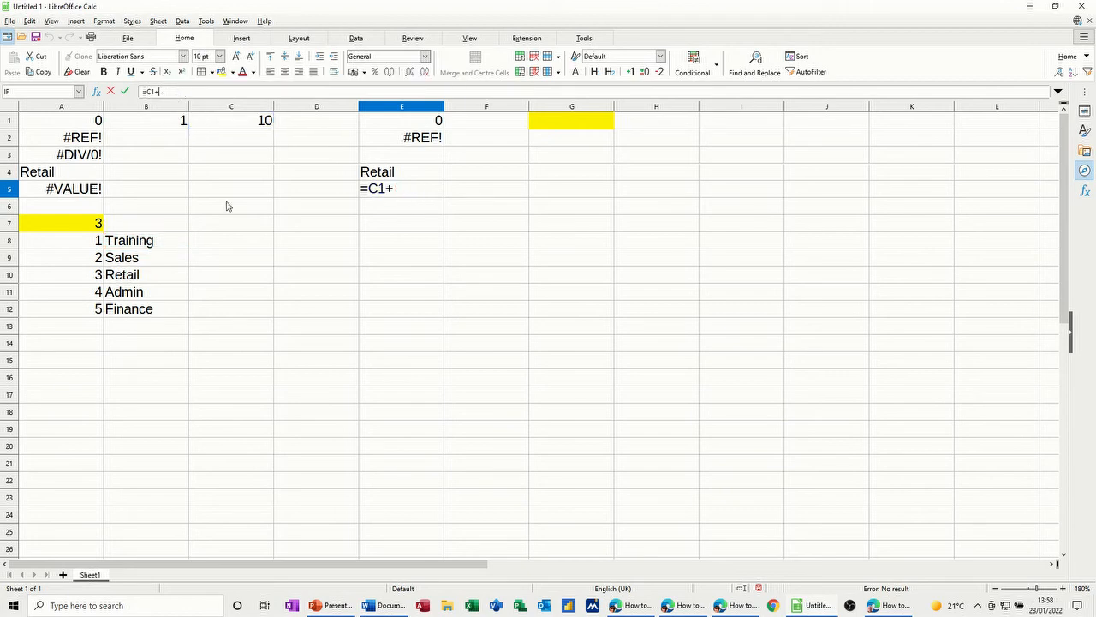
{"action": "left_click", "coordinate": [146, 222]}
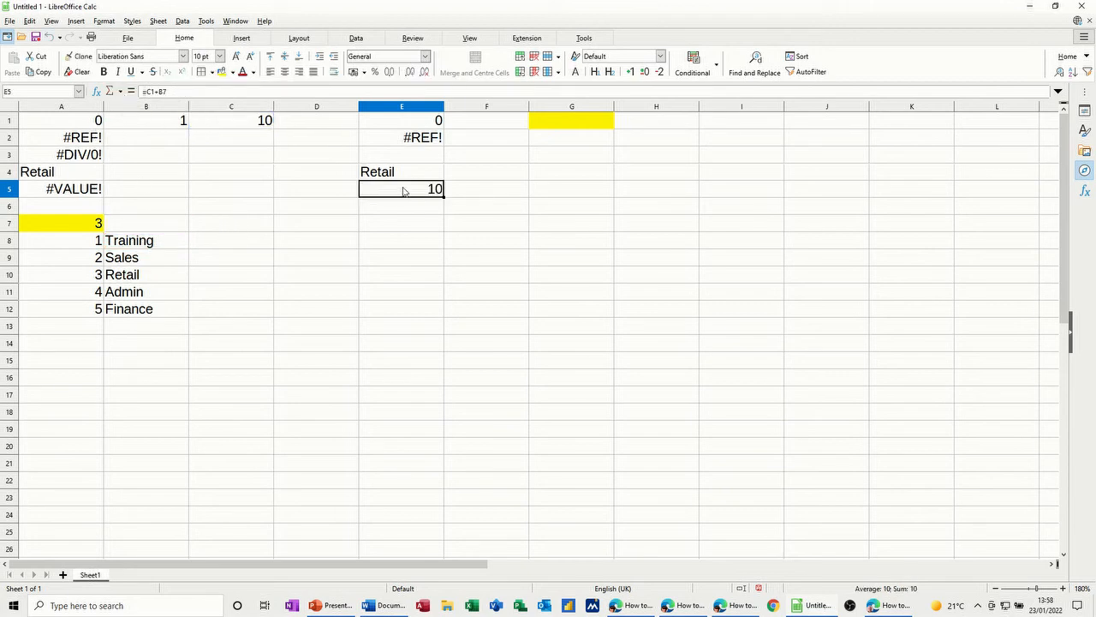
- Put a non-numeric entry in B7 so E5's sum shows #VALUE!
{"action": "left_click", "coordinate": [146, 222]}
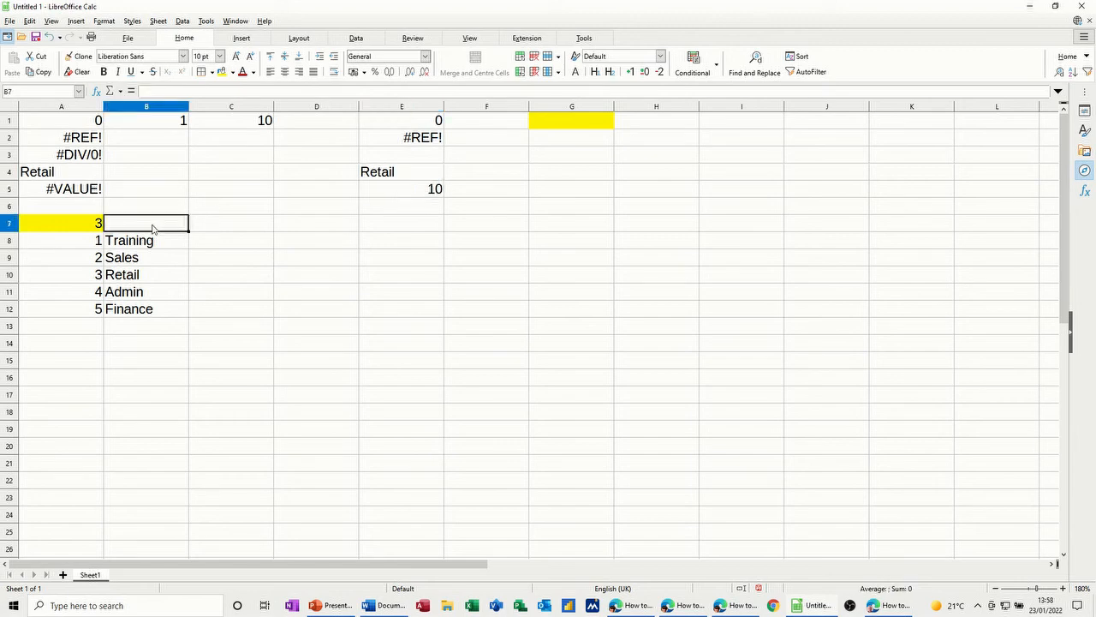
{"action": "double_click", "coordinate": [146, 223]}
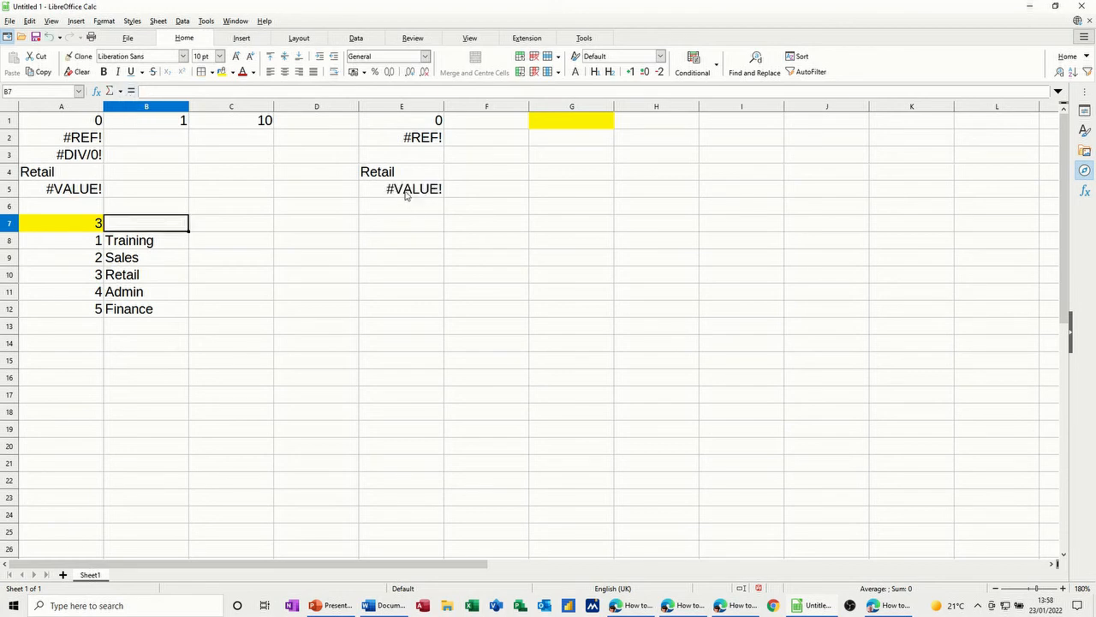
{"action": "mouse_move", "coordinate": [157, 223]}
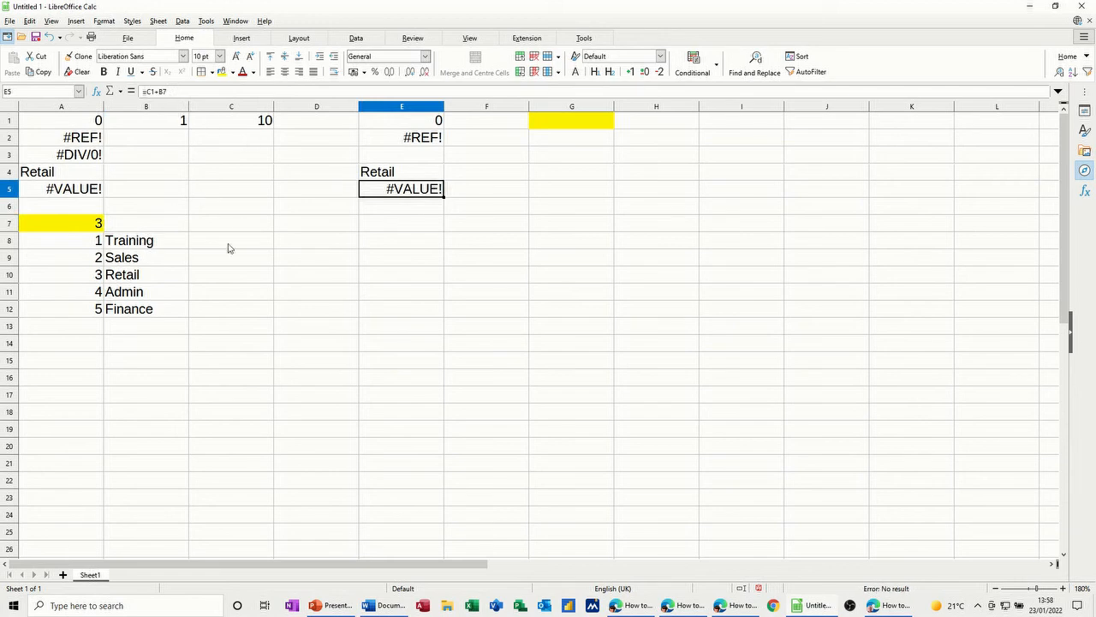
{"action": "mouse_move", "coordinate": [387, 192]}
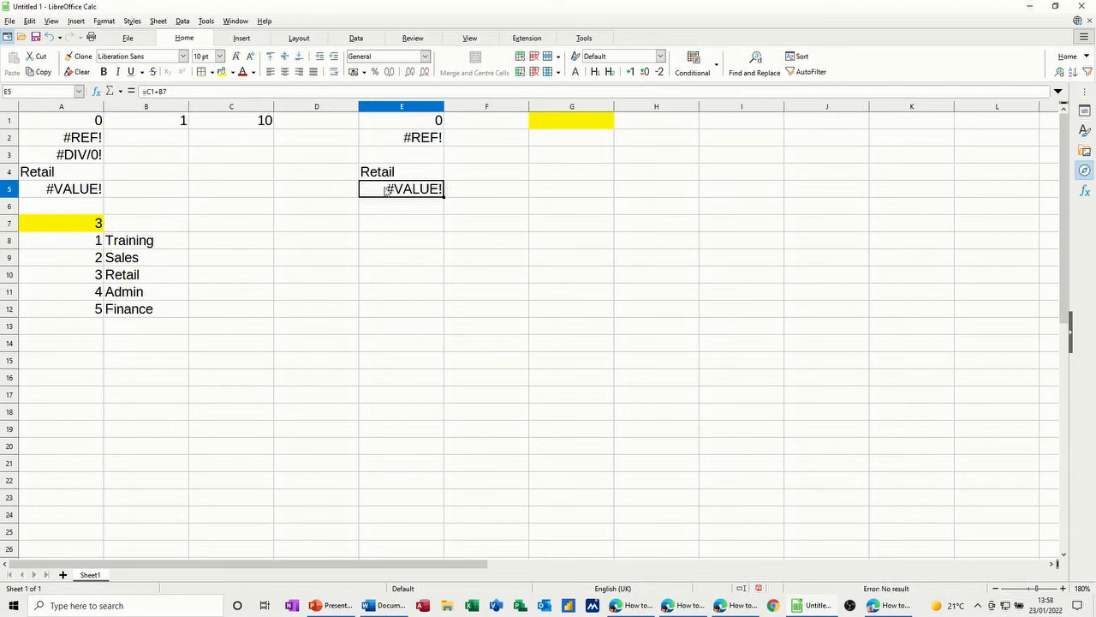
{"action": "mouse_move", "coordinate": [143, 230]}
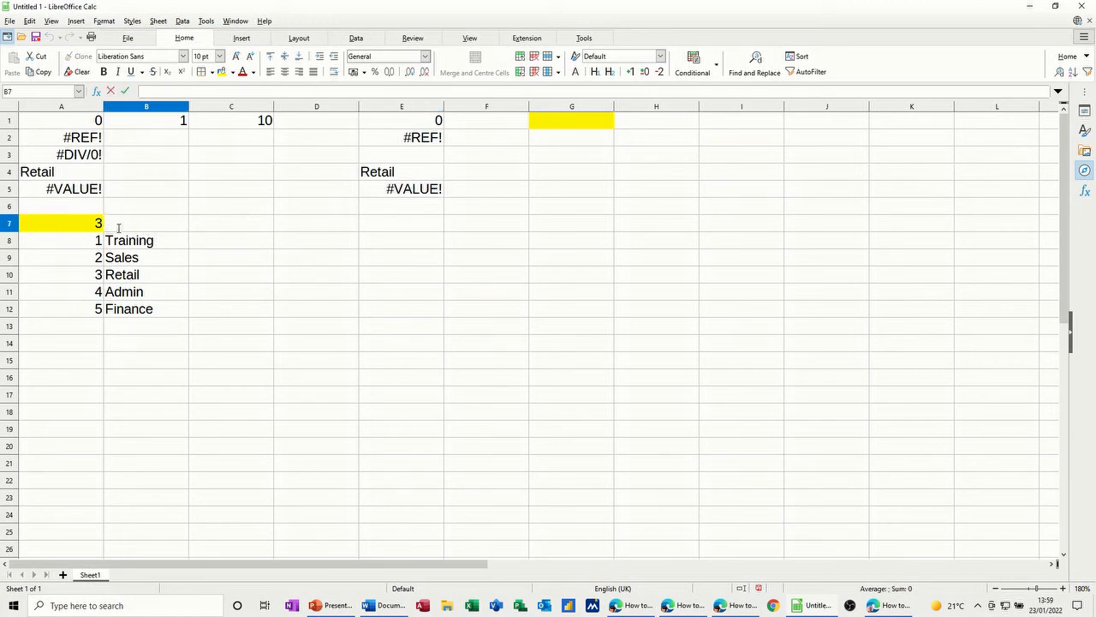
{"action": "mouse_move", "coordinate": [558, 204]}
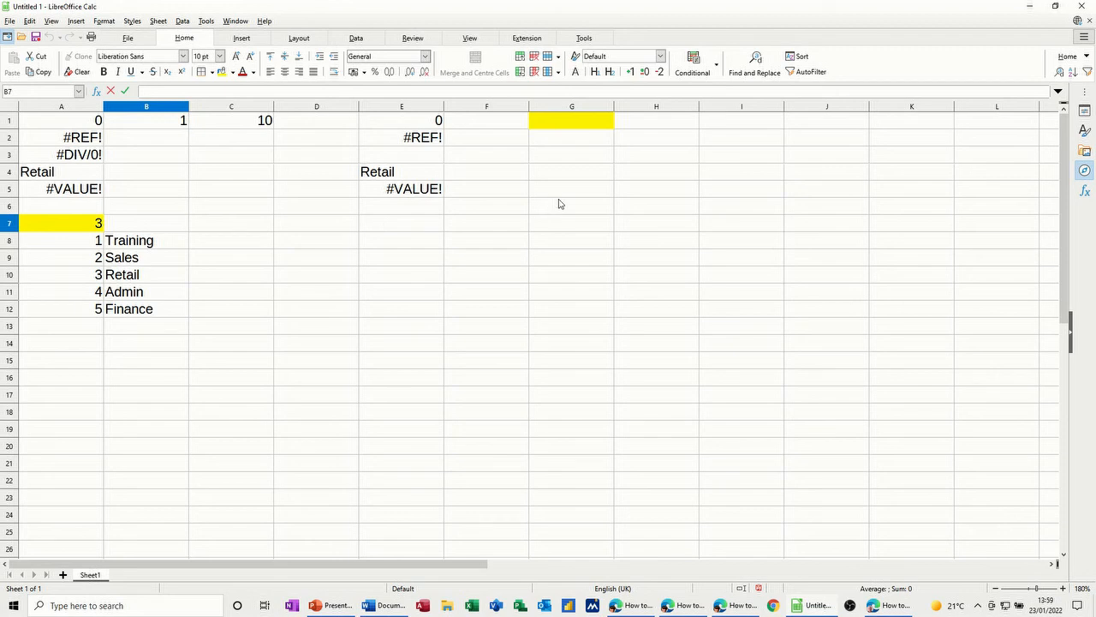
{"action": "mouse_move", "coordinate": [171, 217]}
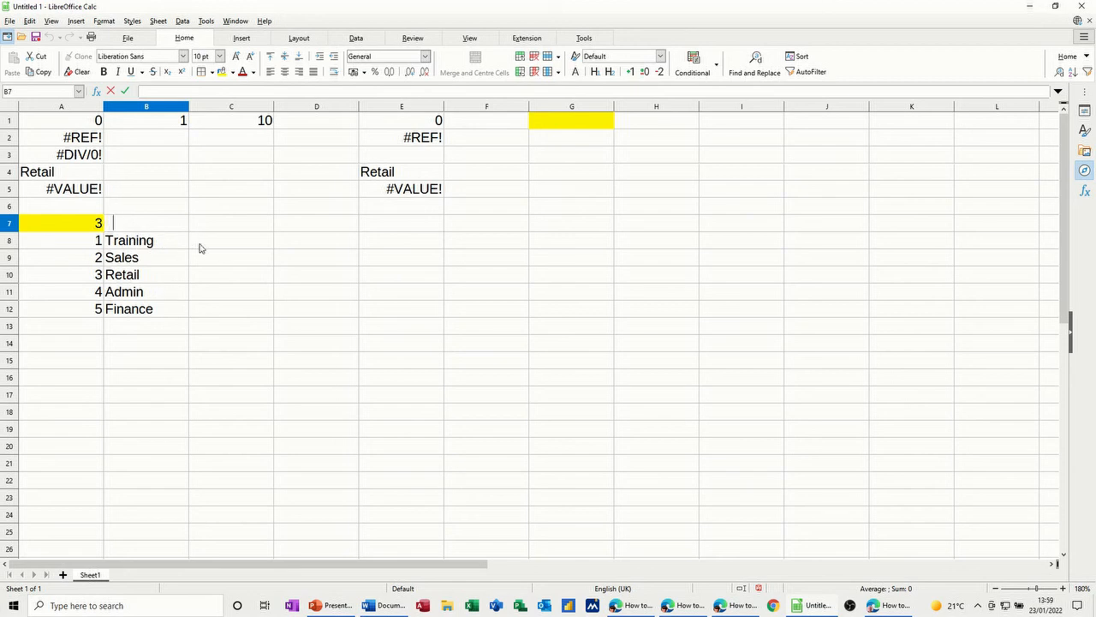
{"action": "mouse_move", "coordinate": [205, 244]}
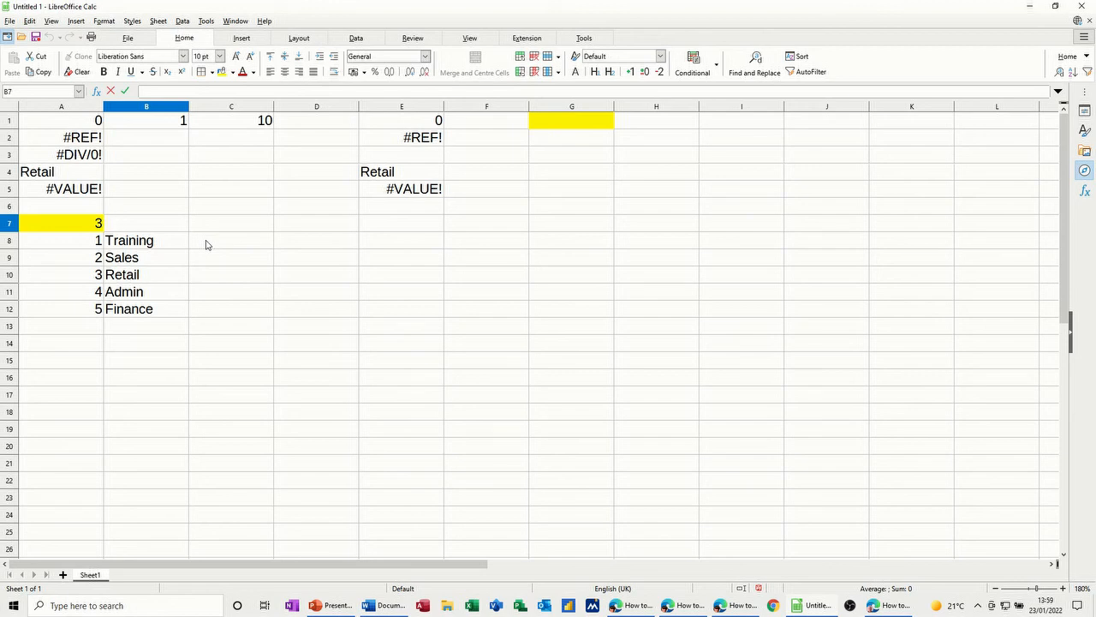
{"action": "mouse_move", "coordinate": [212, 241]}
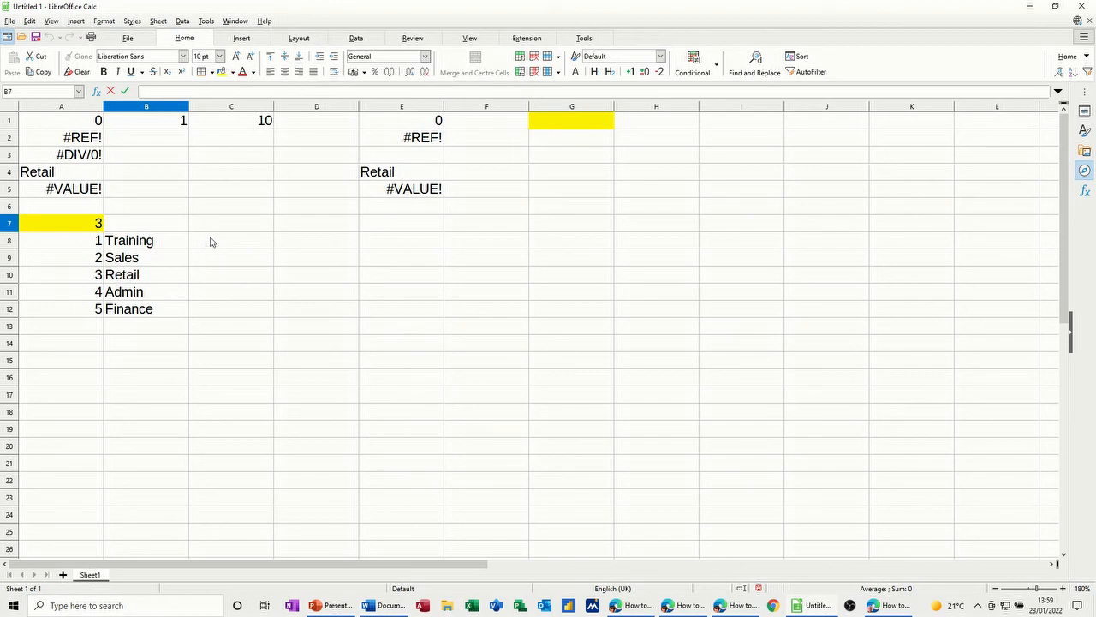
- Enter the malformed formula shsjhsjhs in D9 to produce Err:509
{"action": "left_click", "coordinate": [315, 257]}
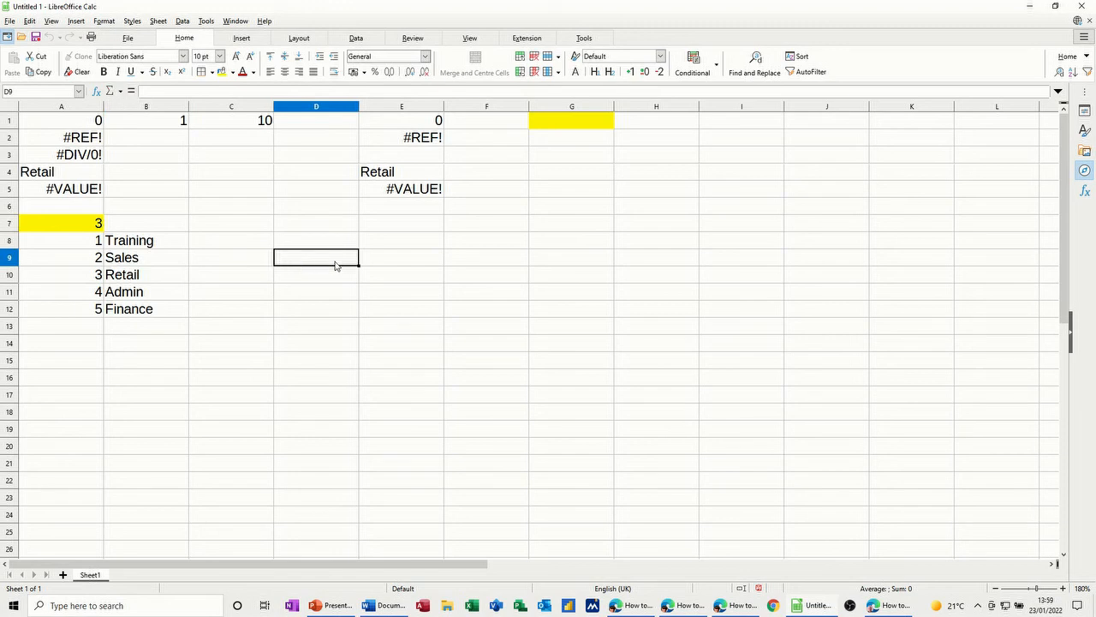
{"action": "type", "text": "shs"}
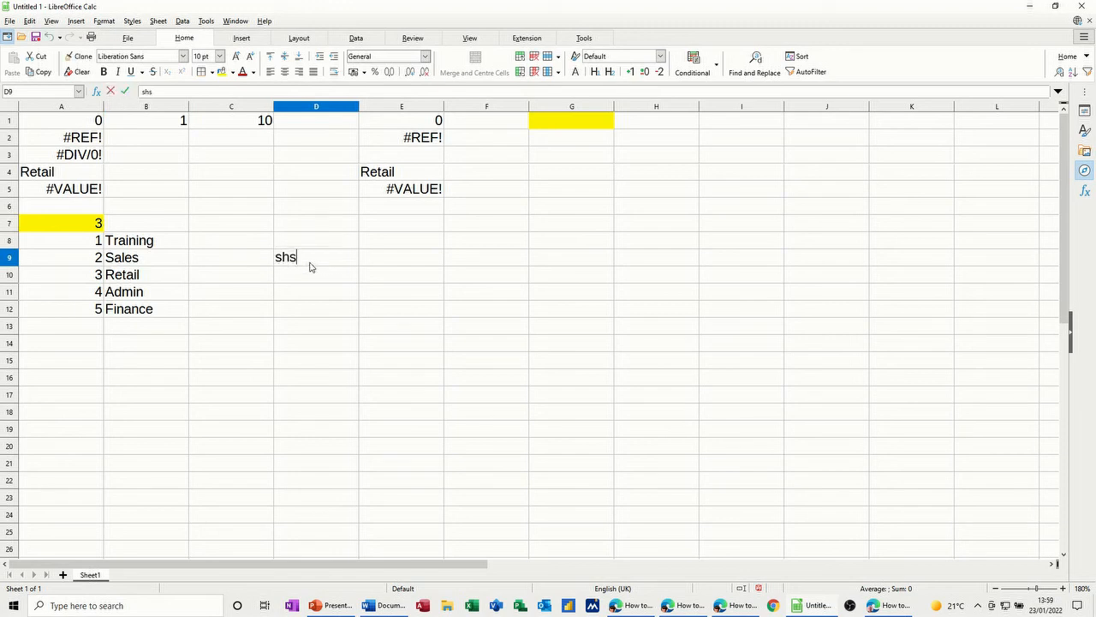
{"action": "type", "text": "jhsjhs"}
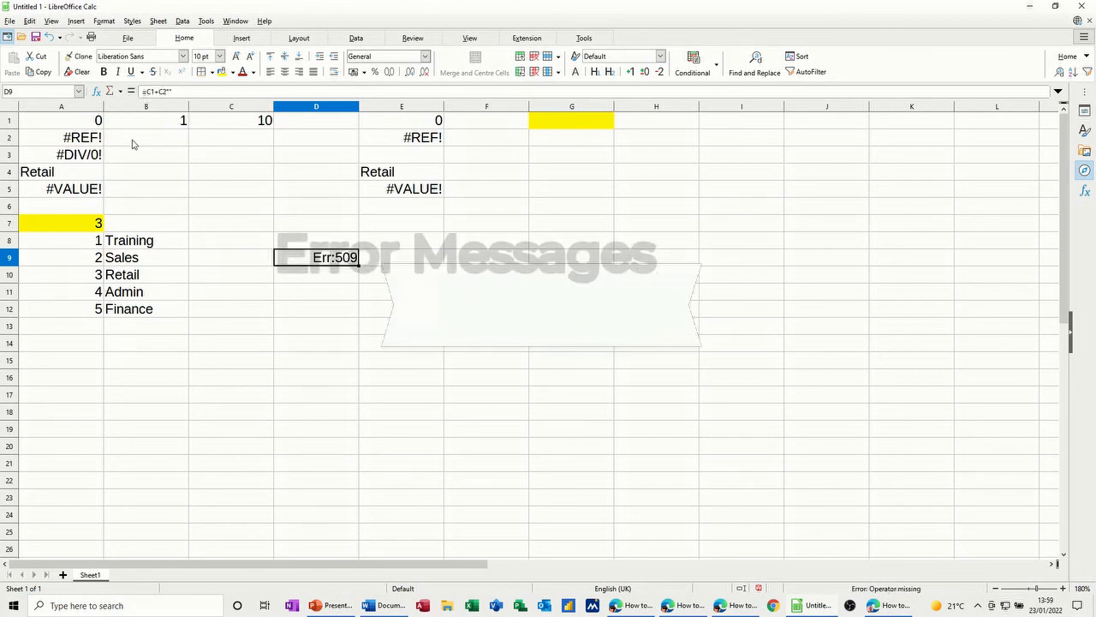
{"action": "left_click", "coordinate": [400, 188]}
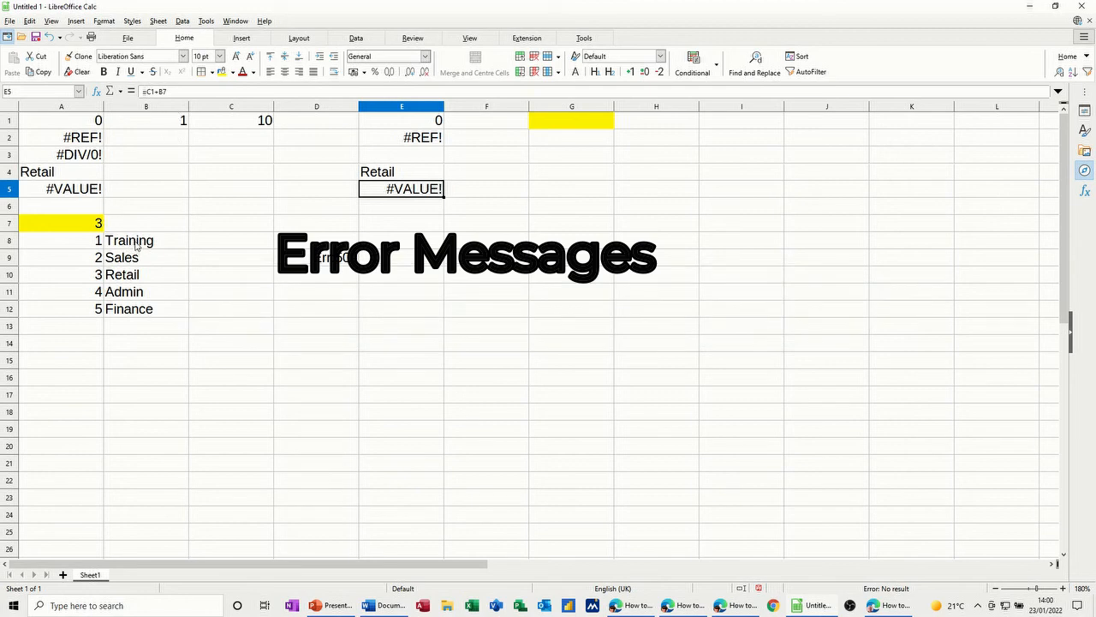
{"action": "mouse_move", "coordinate": [264, 261]}
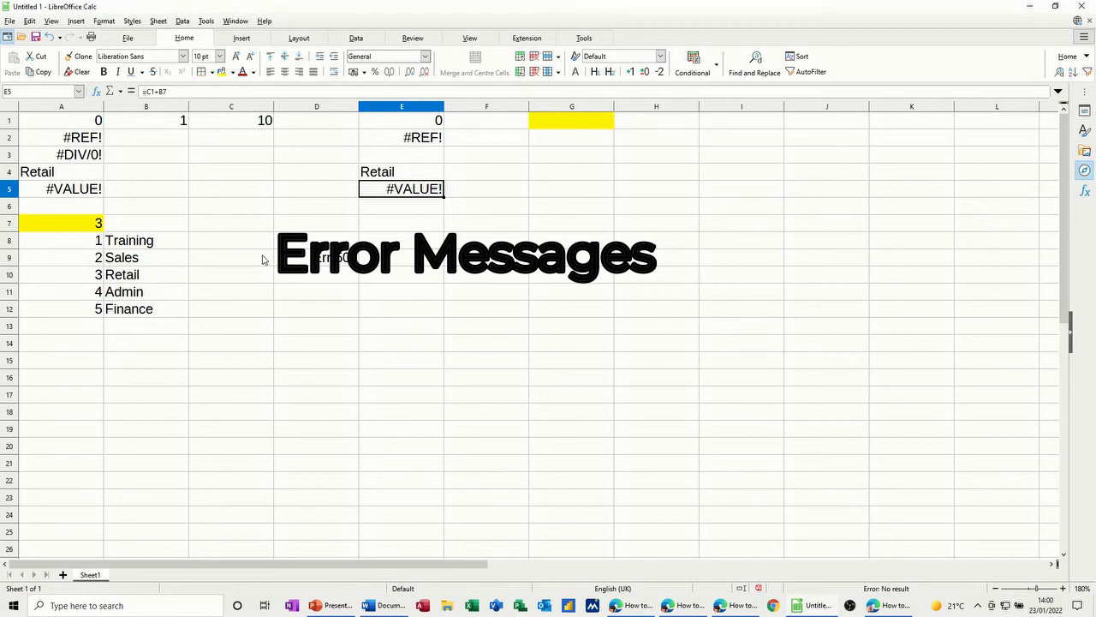
{"action": "mouse_move", "coordinate": [86, 120]}
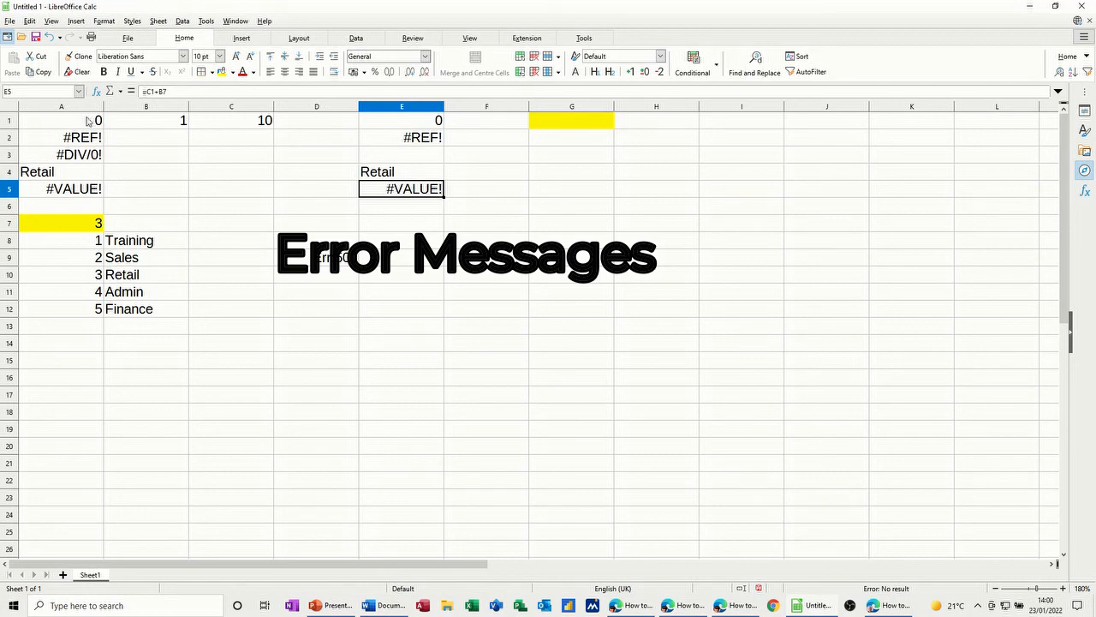